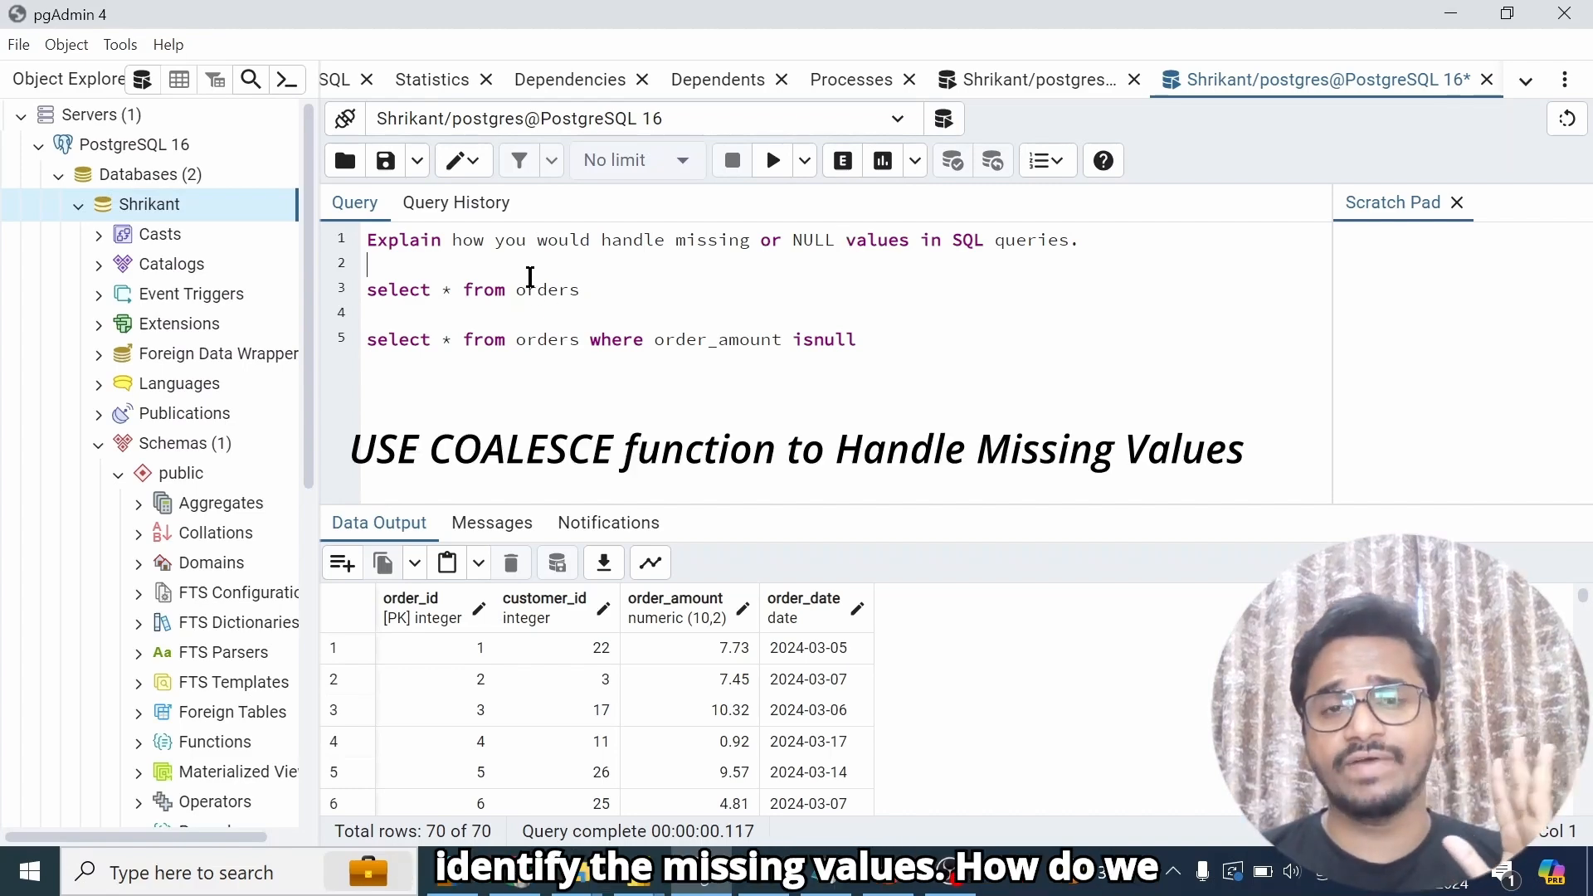
mouse_move(413, 574)
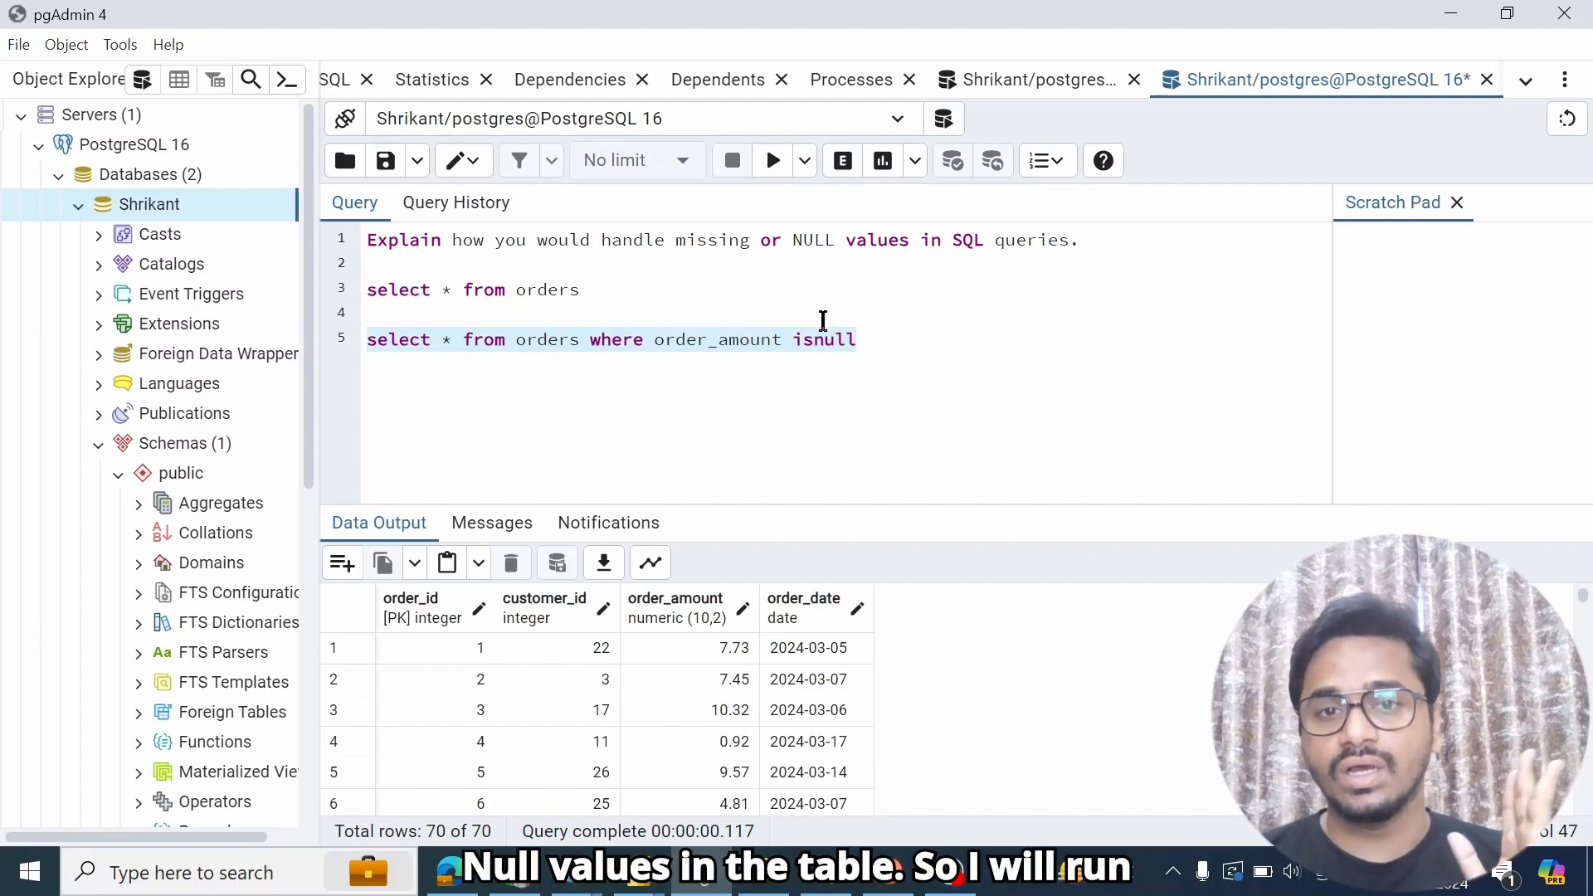
Step: Change the line 5 filter to notnull, run it, and scroll the 67 order results
click(770, 160)
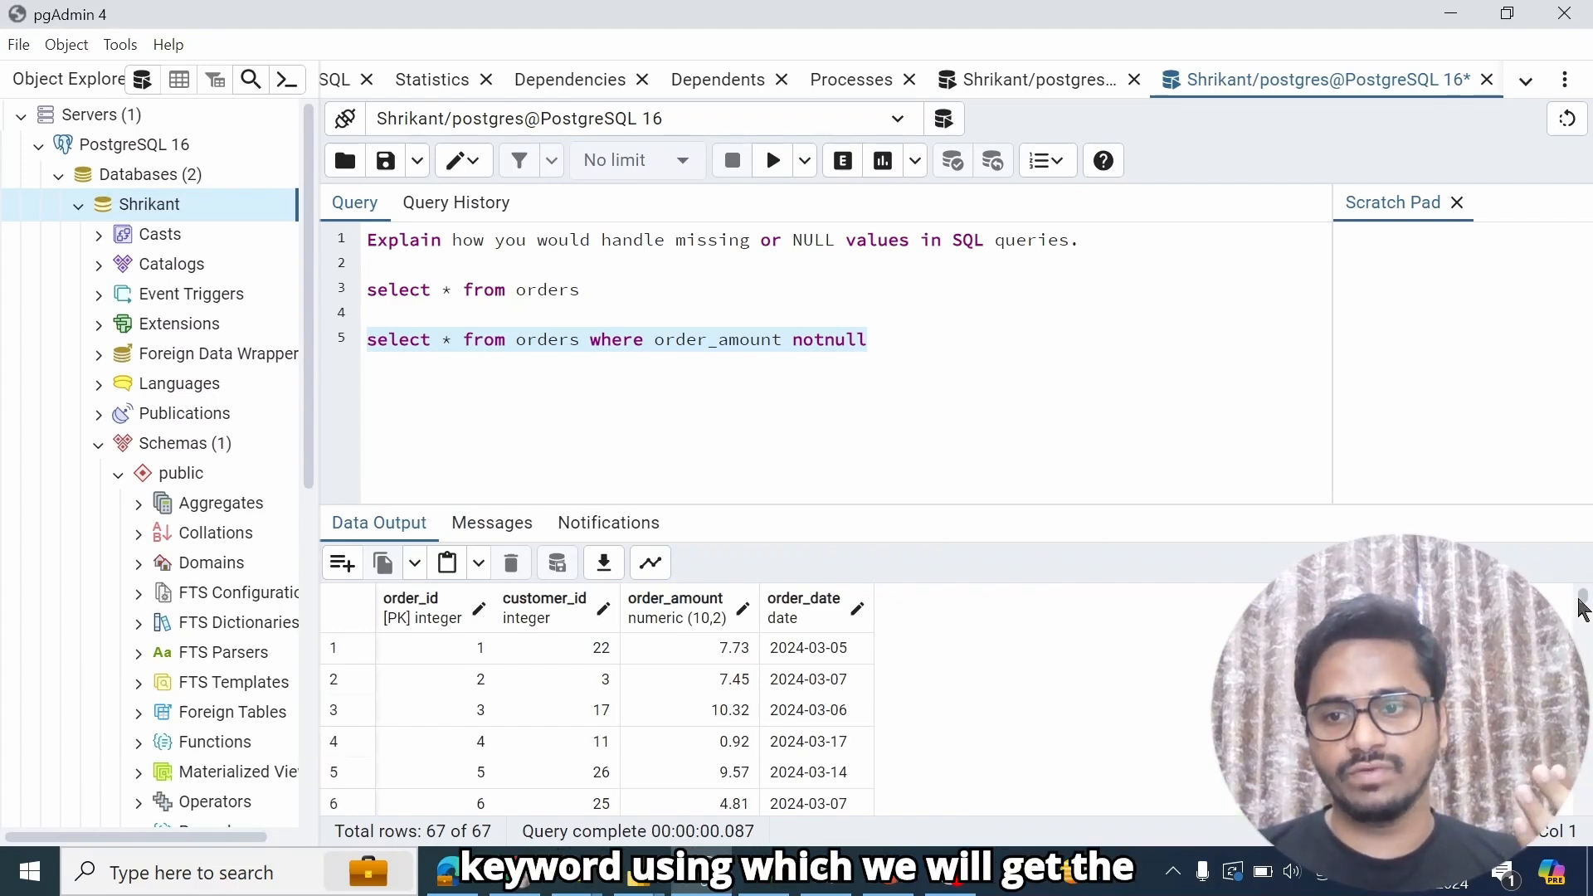
scroll(down, 3)
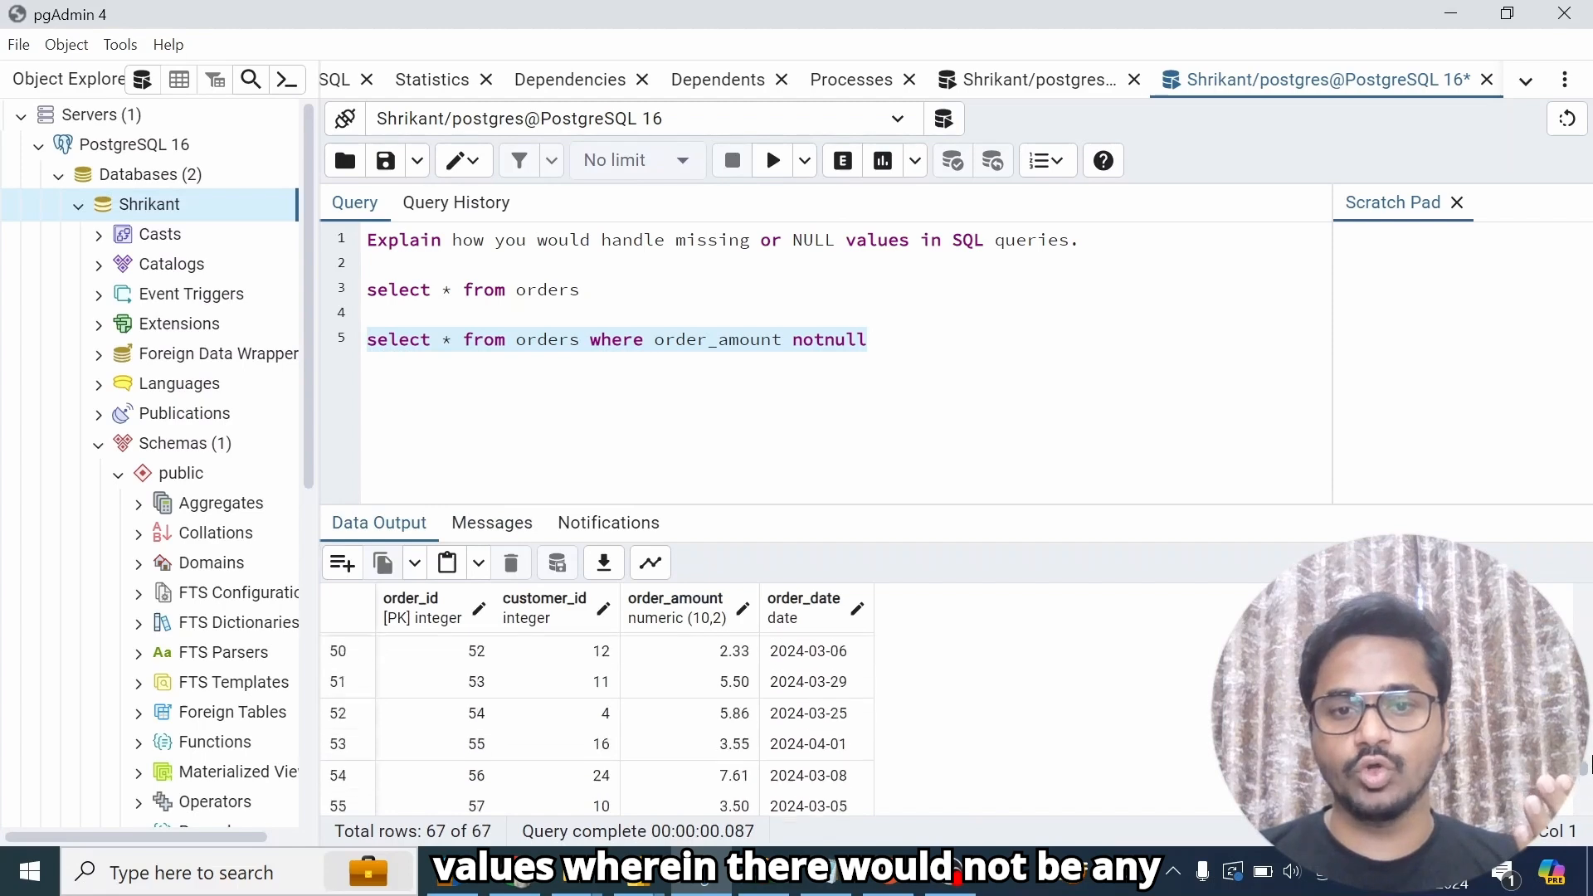
scroll(up, 3)
text(select)
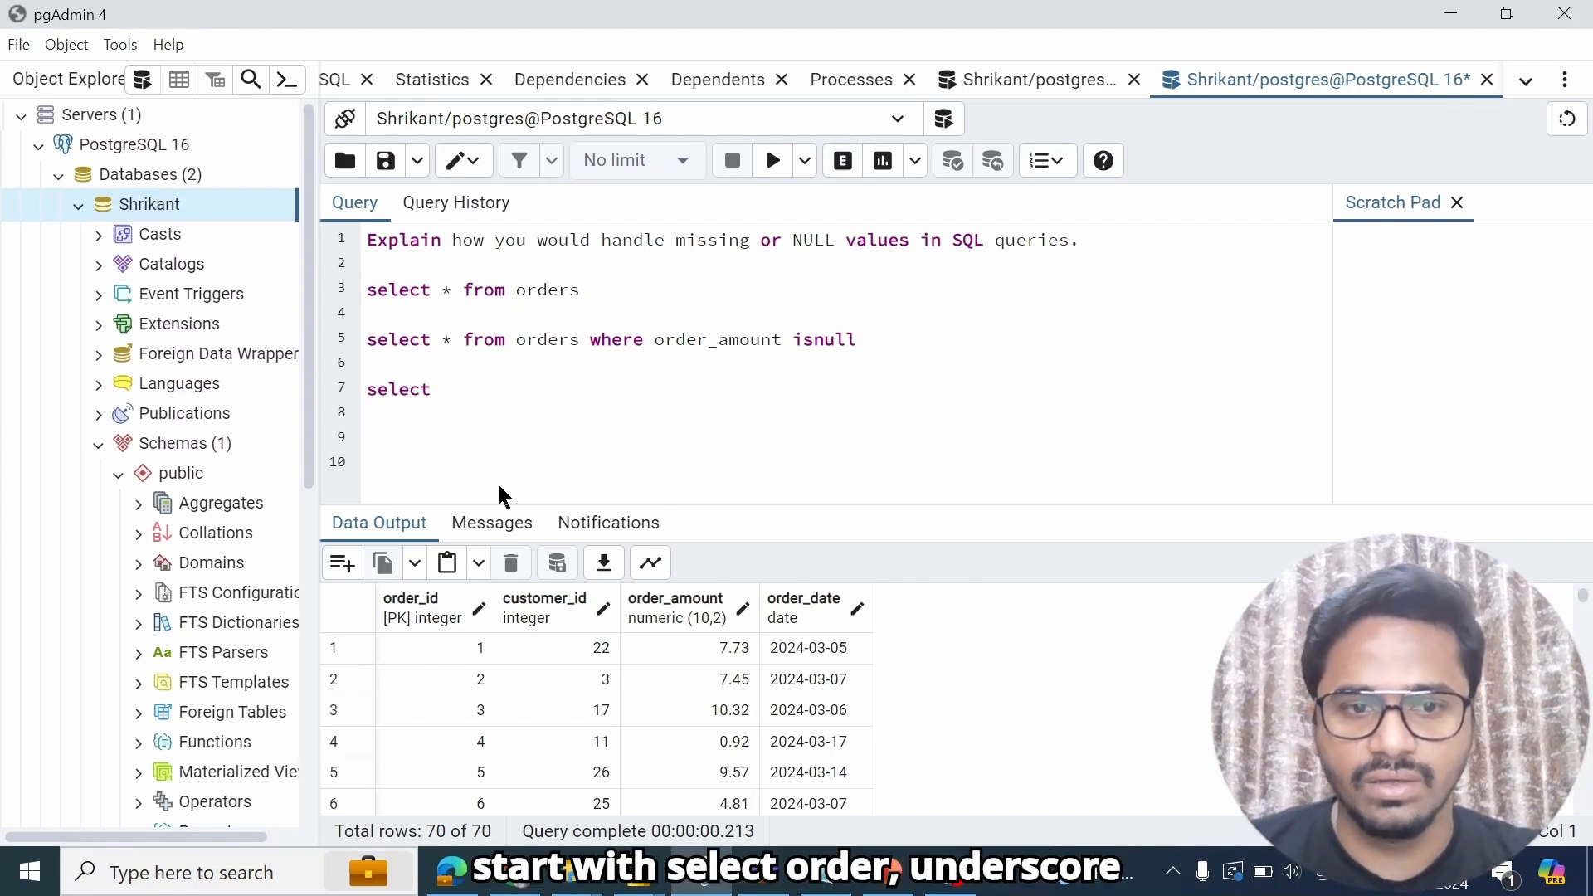
Step: Write SELECT order_id, customer_id, coalesce(order_amount,10), order_date FROM orders
text(order_id)
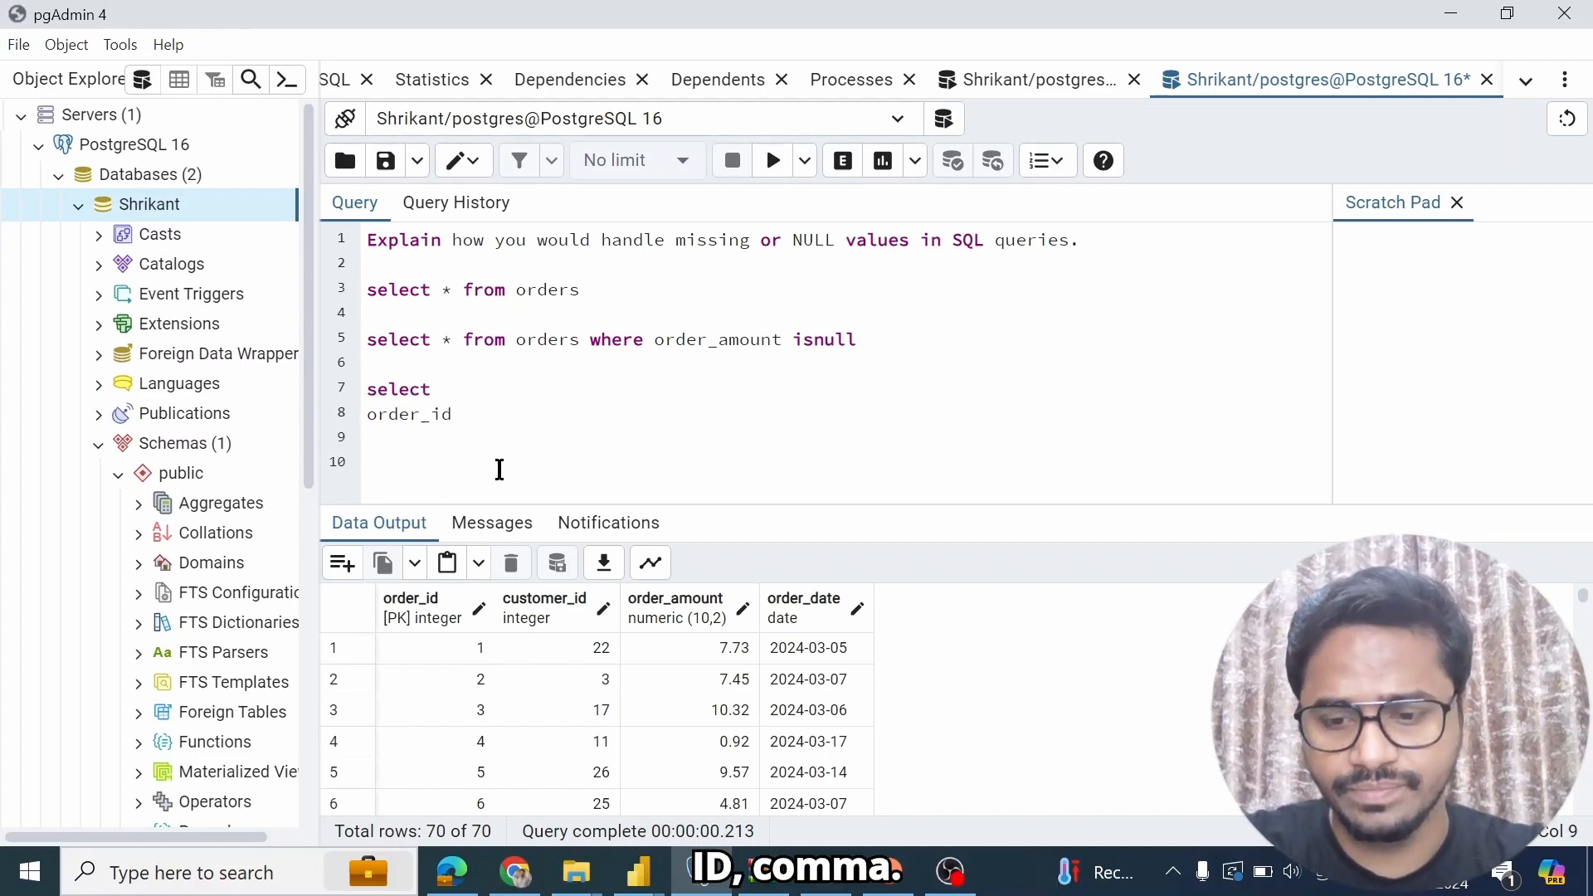
text(,)
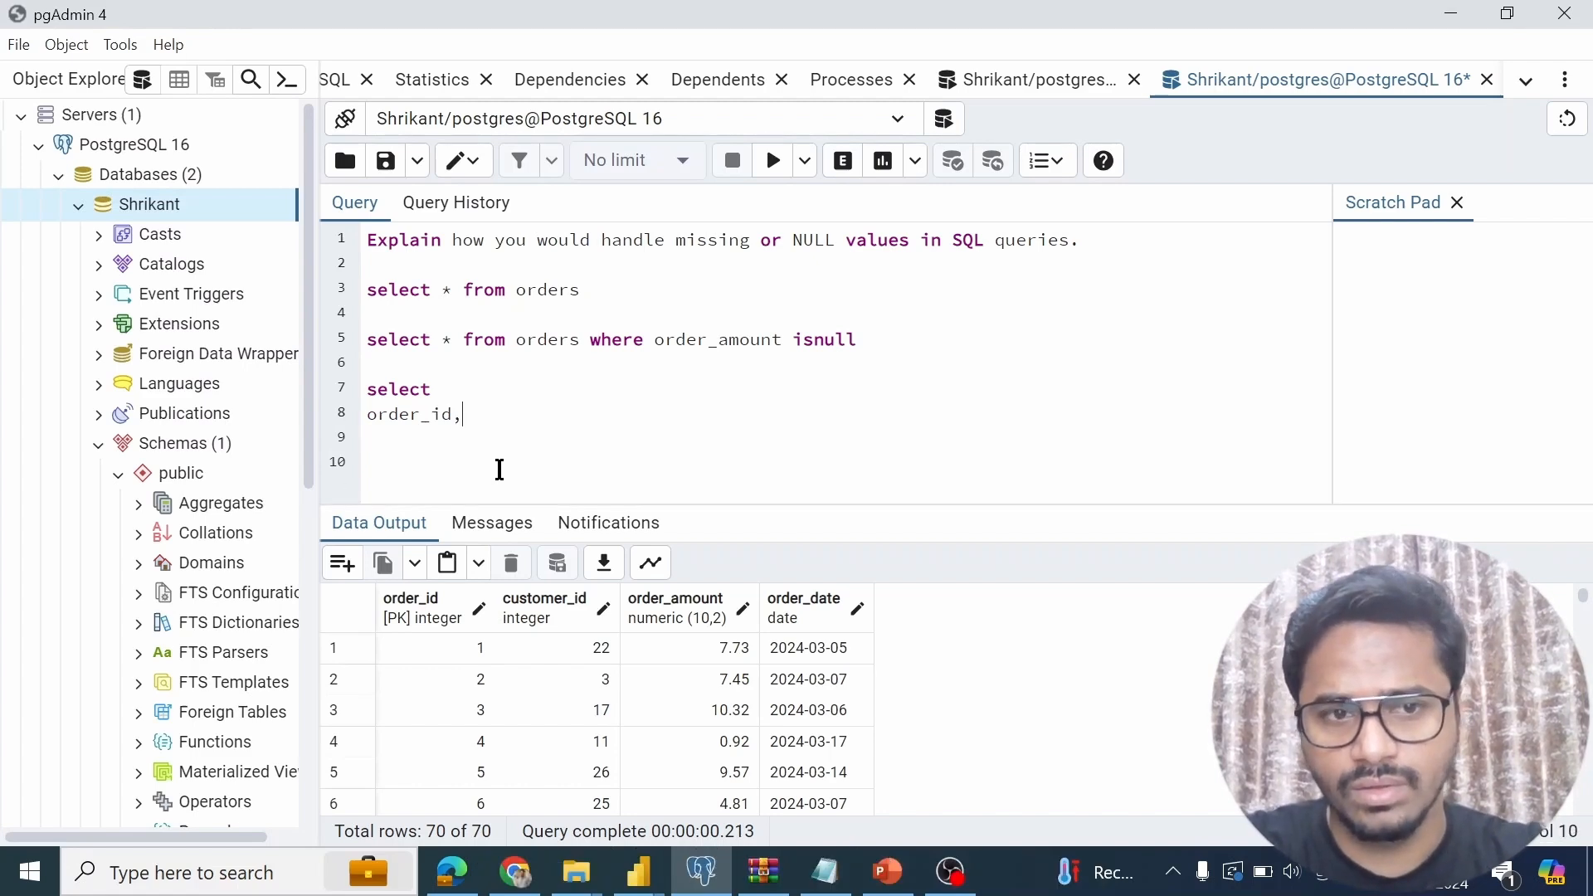
text(custo)
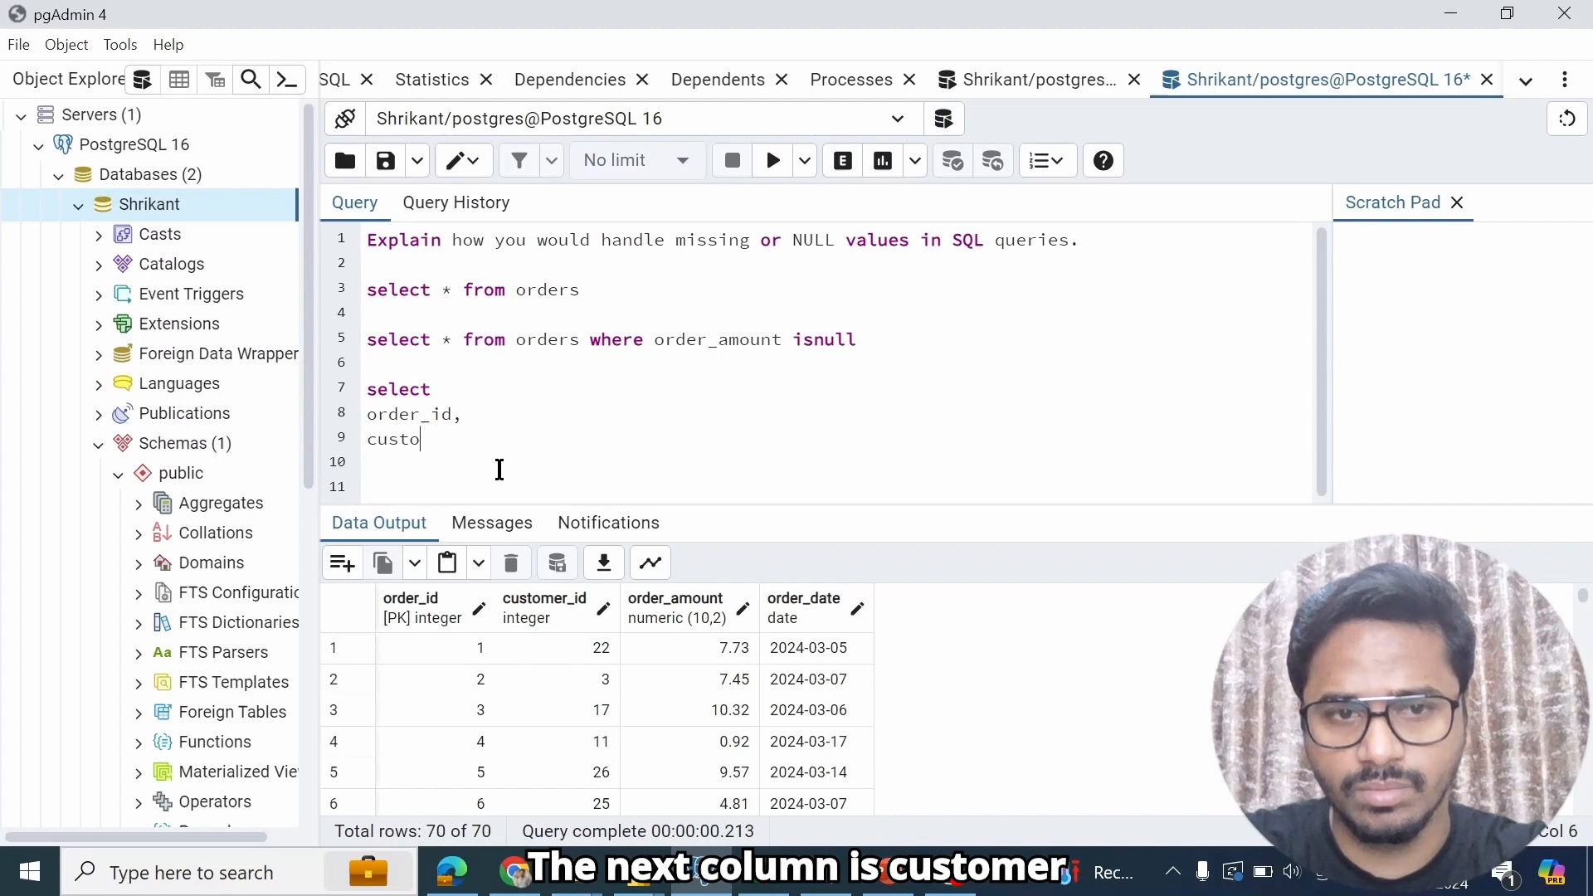
text(mer_id)
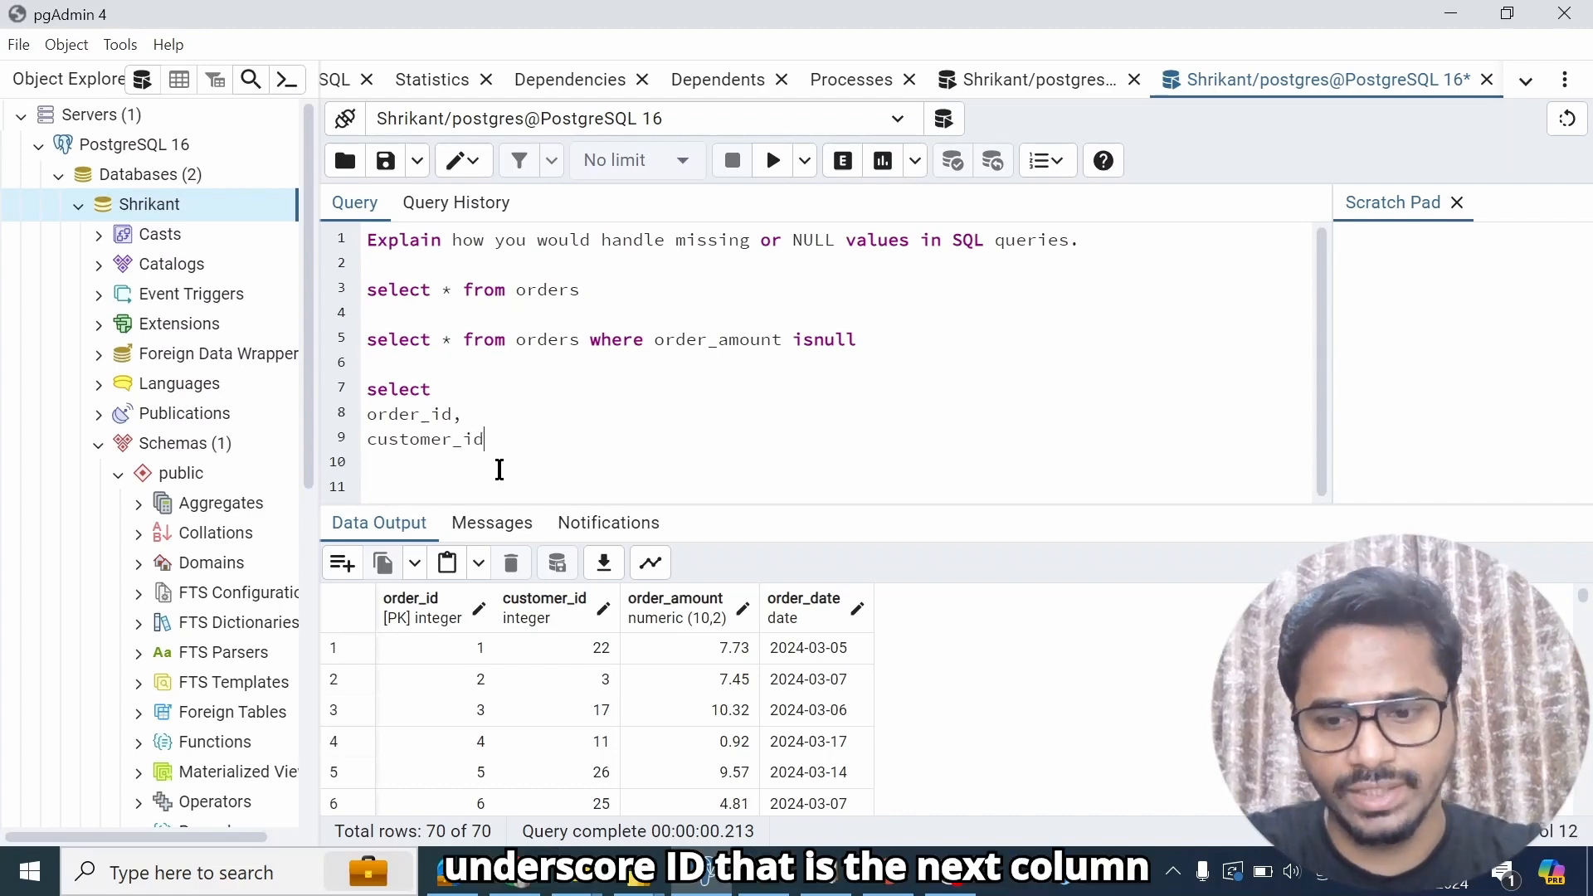
text(,)
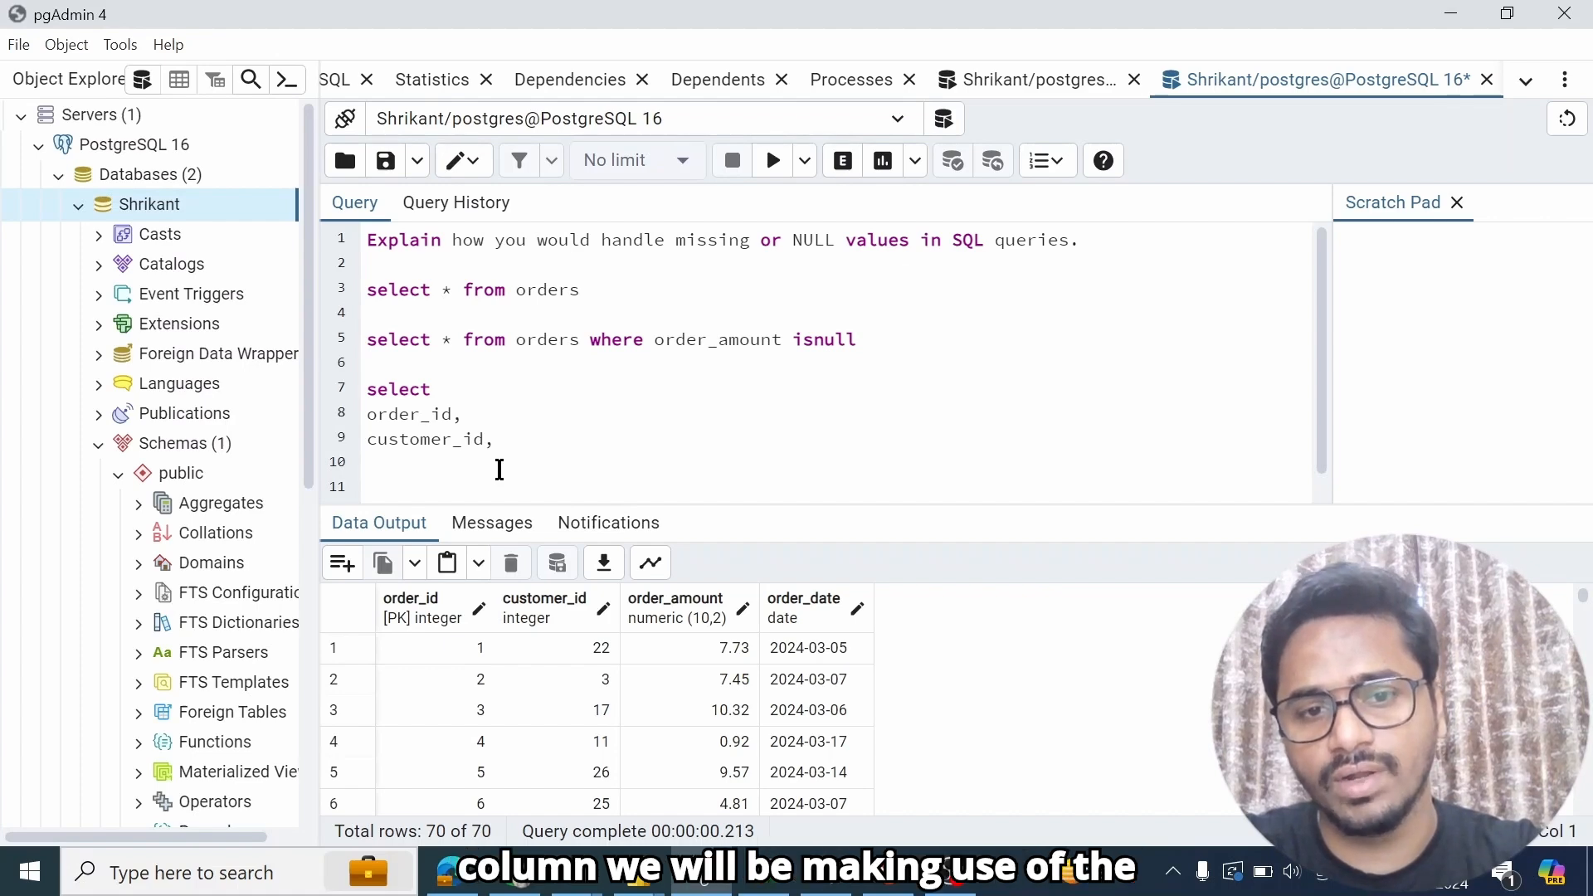
text(coalesce)
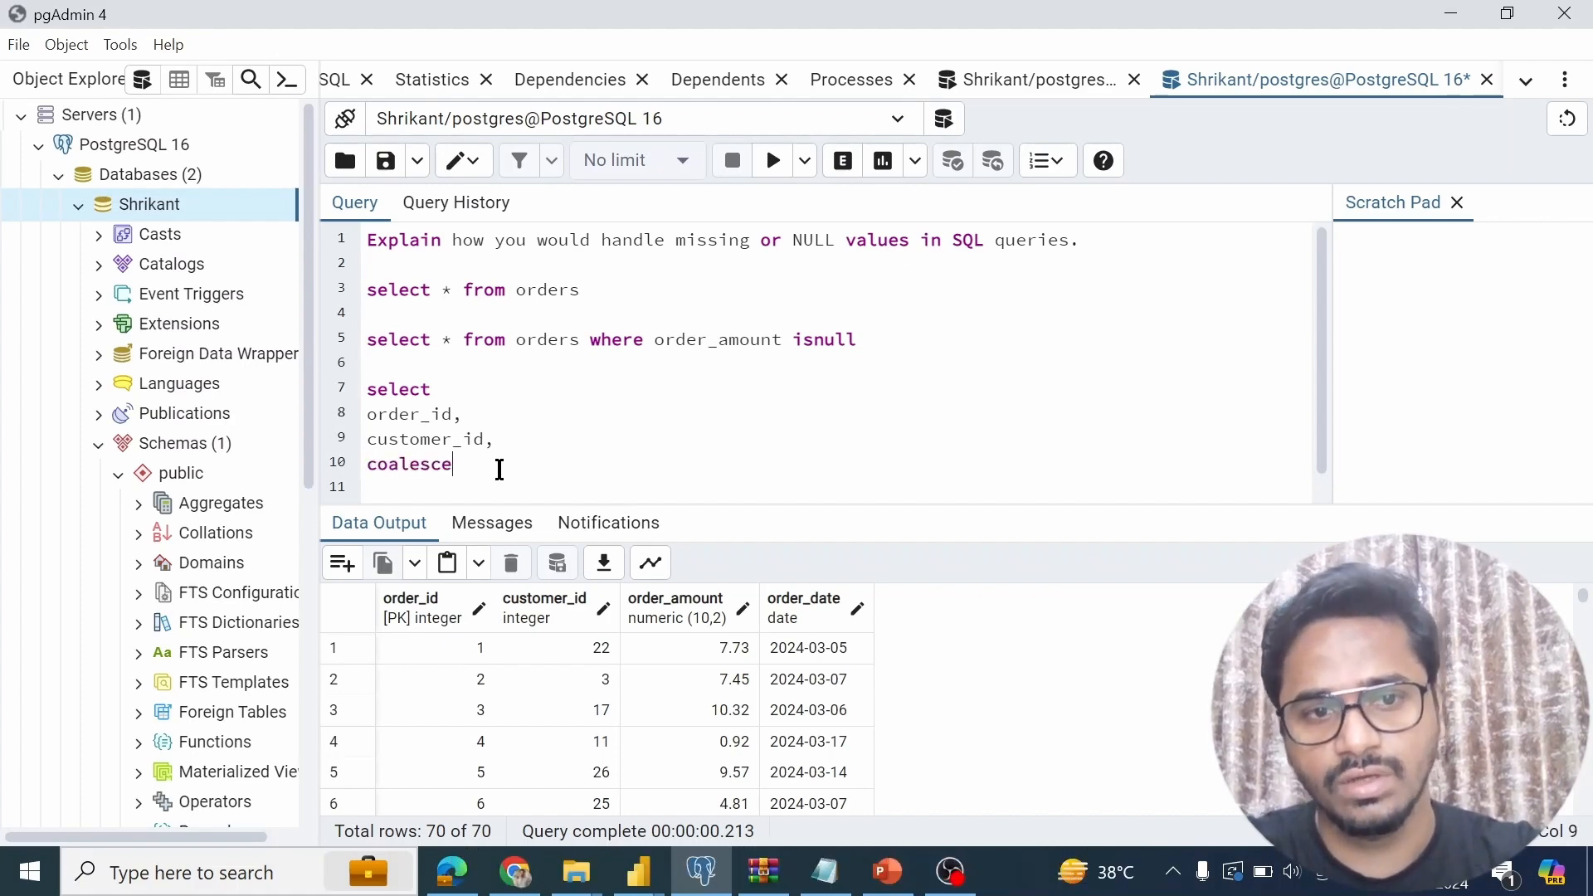
text((order))
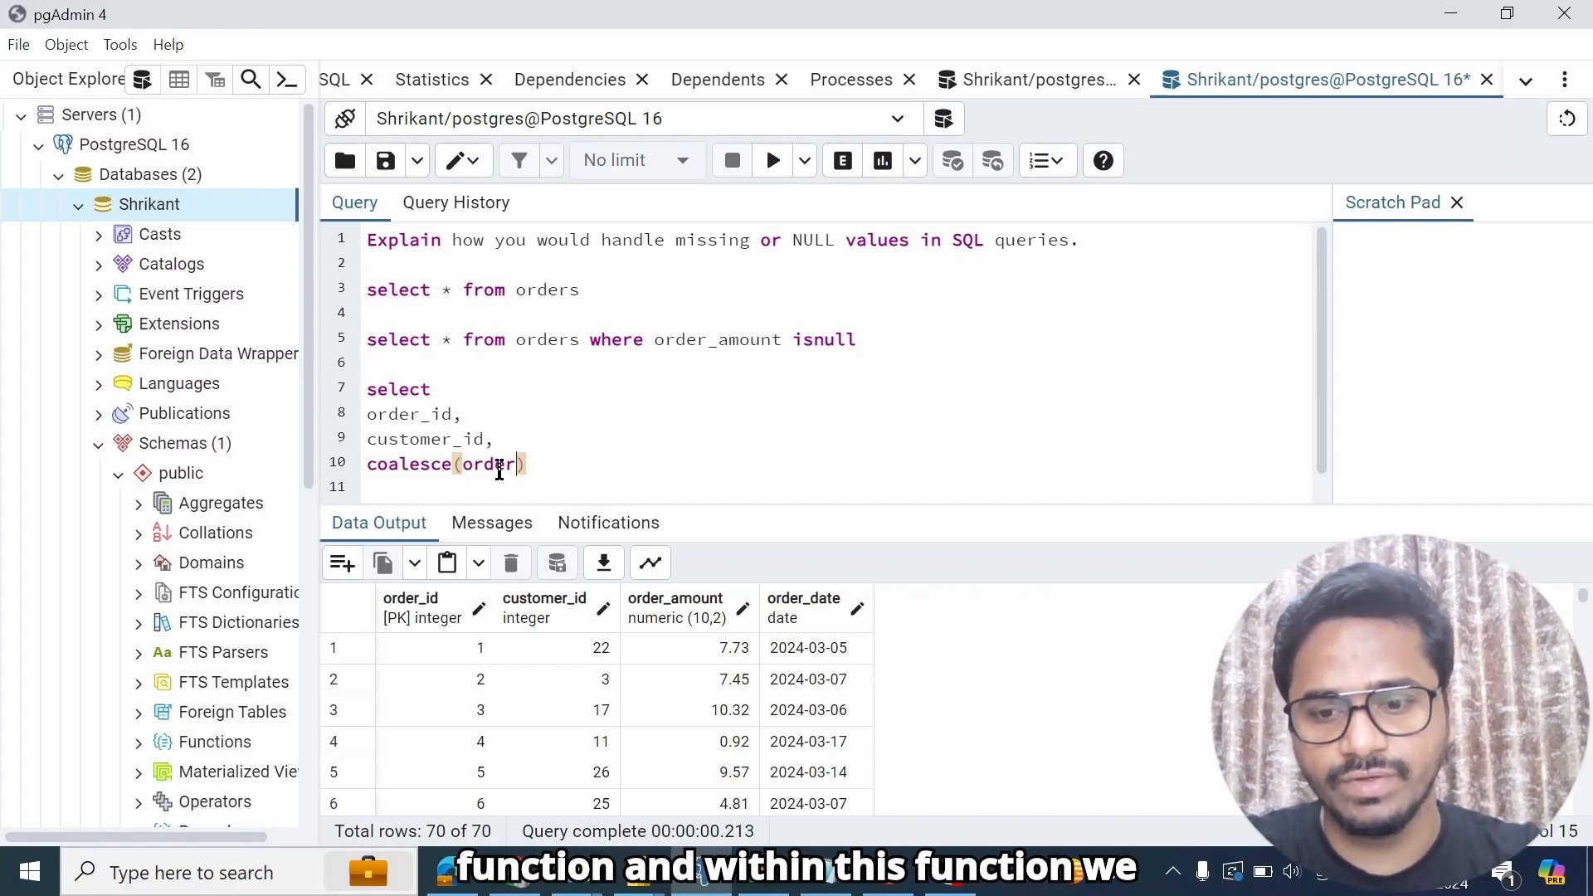
text(_)
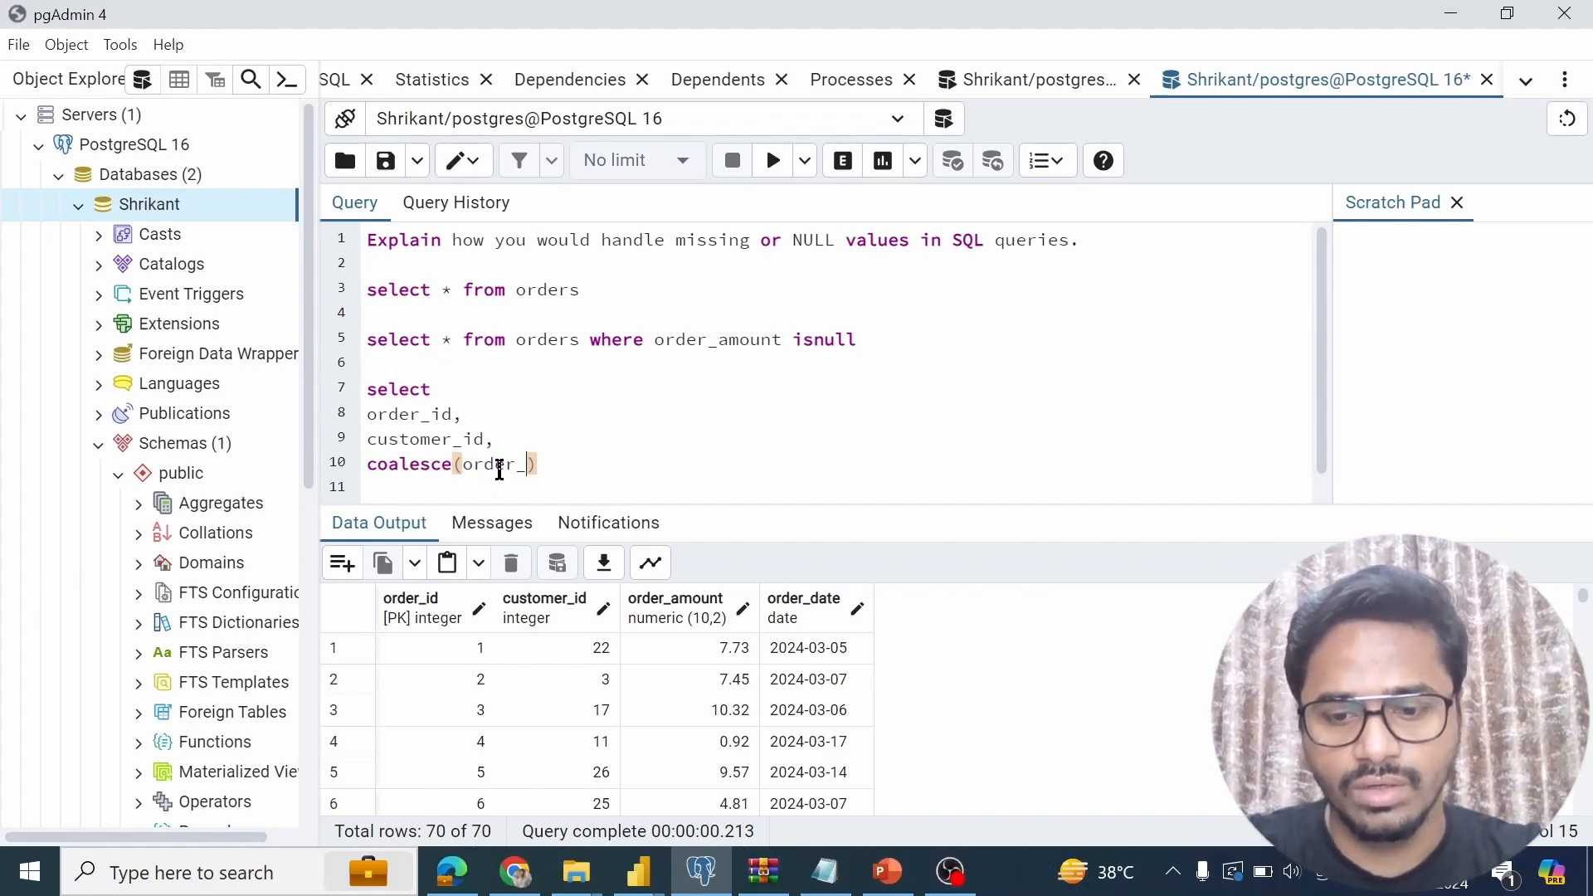
text(amount)
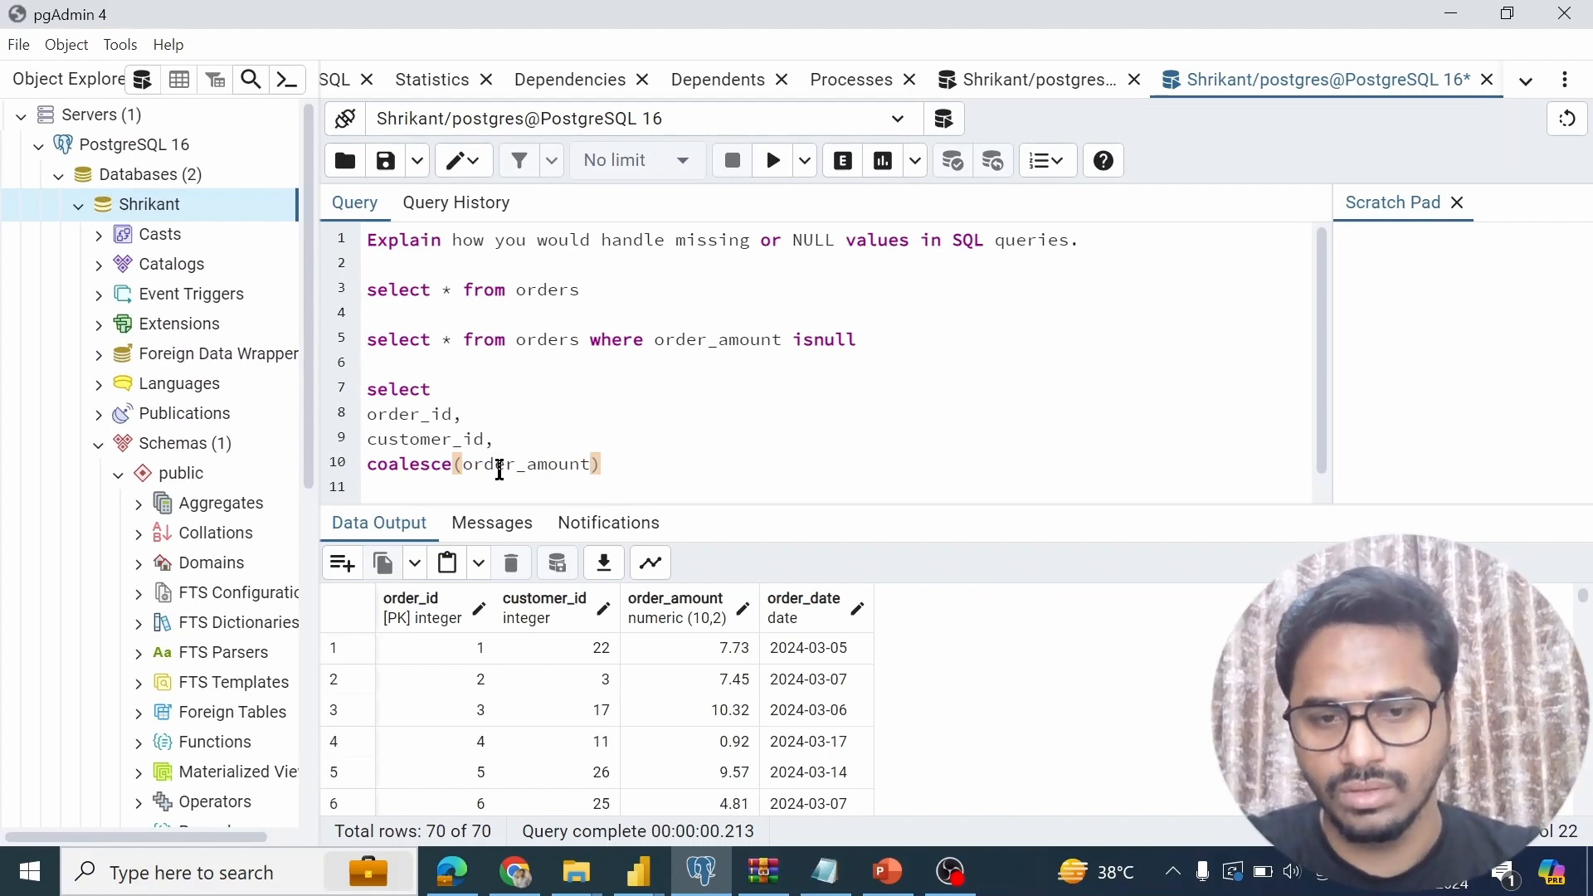
text(,)
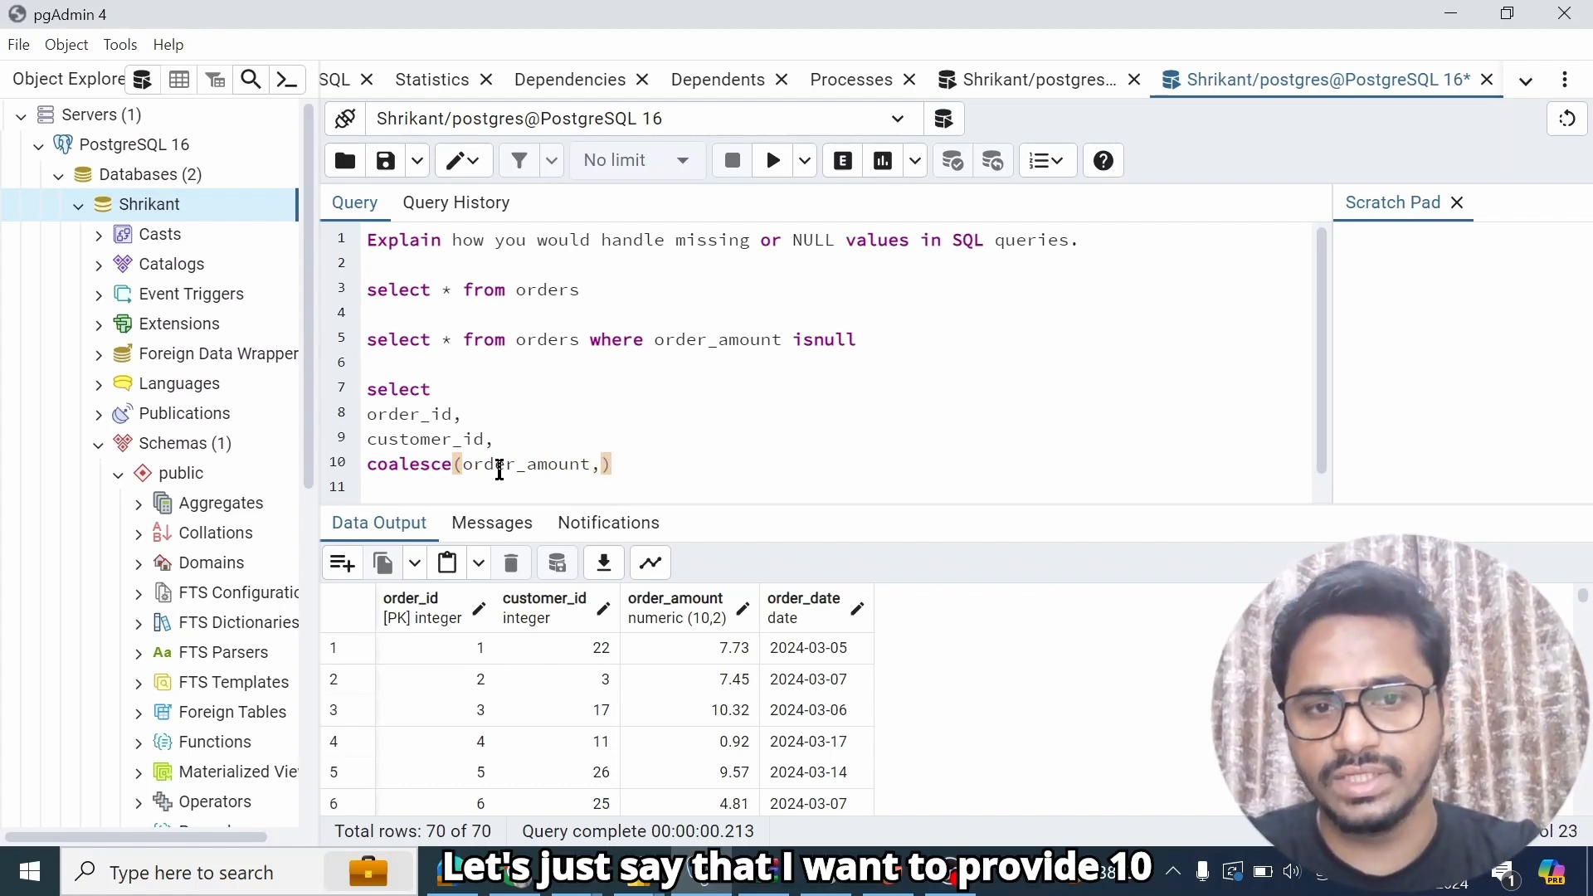
text(10)
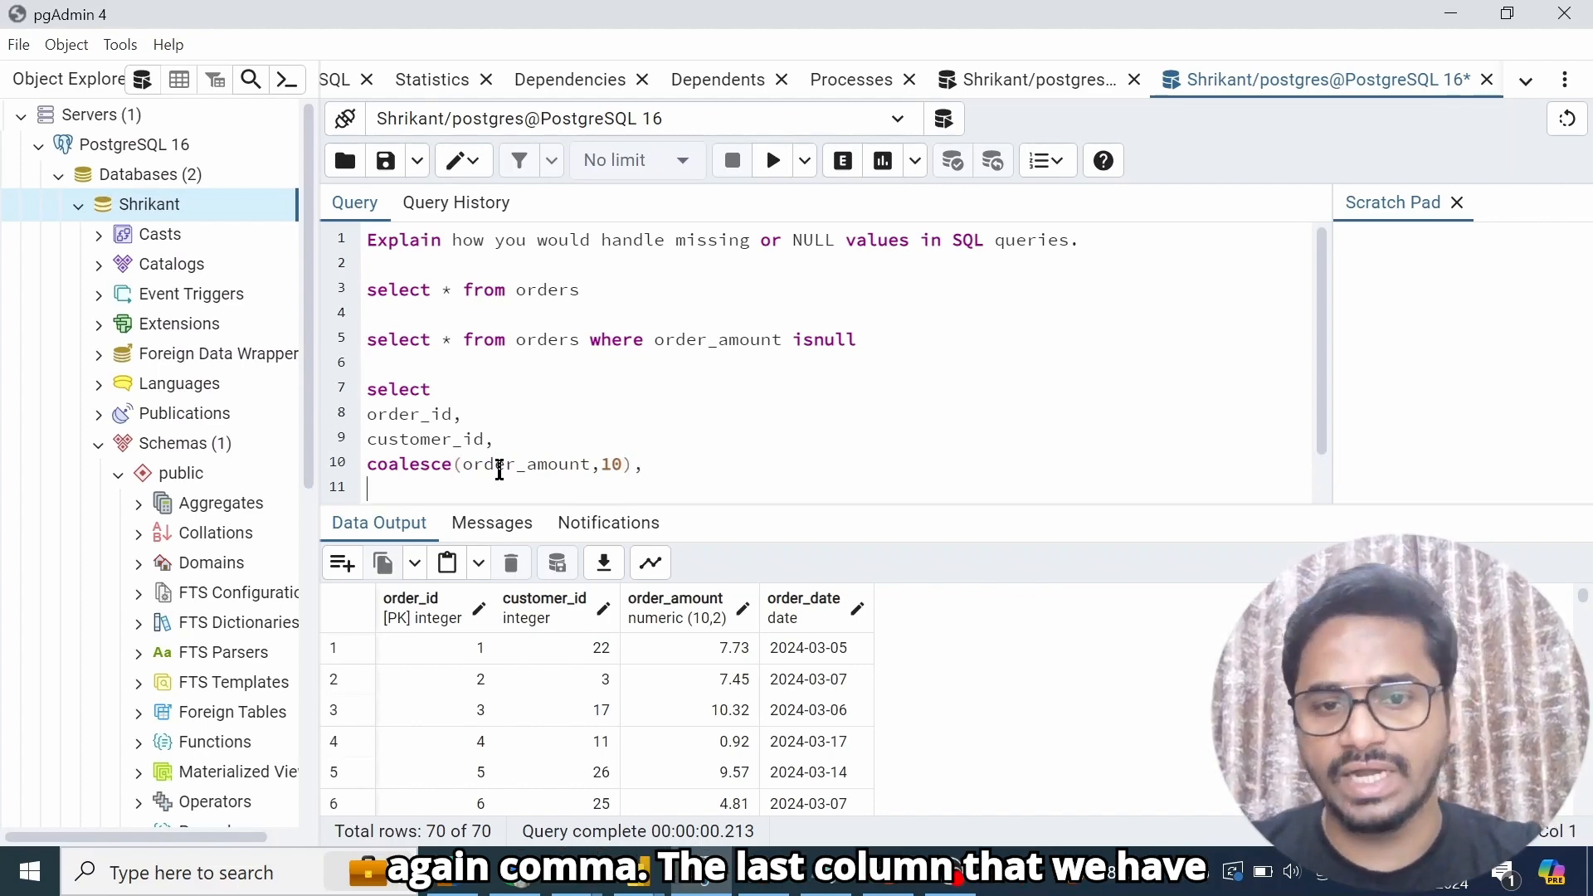
text(order_date)
text(from)
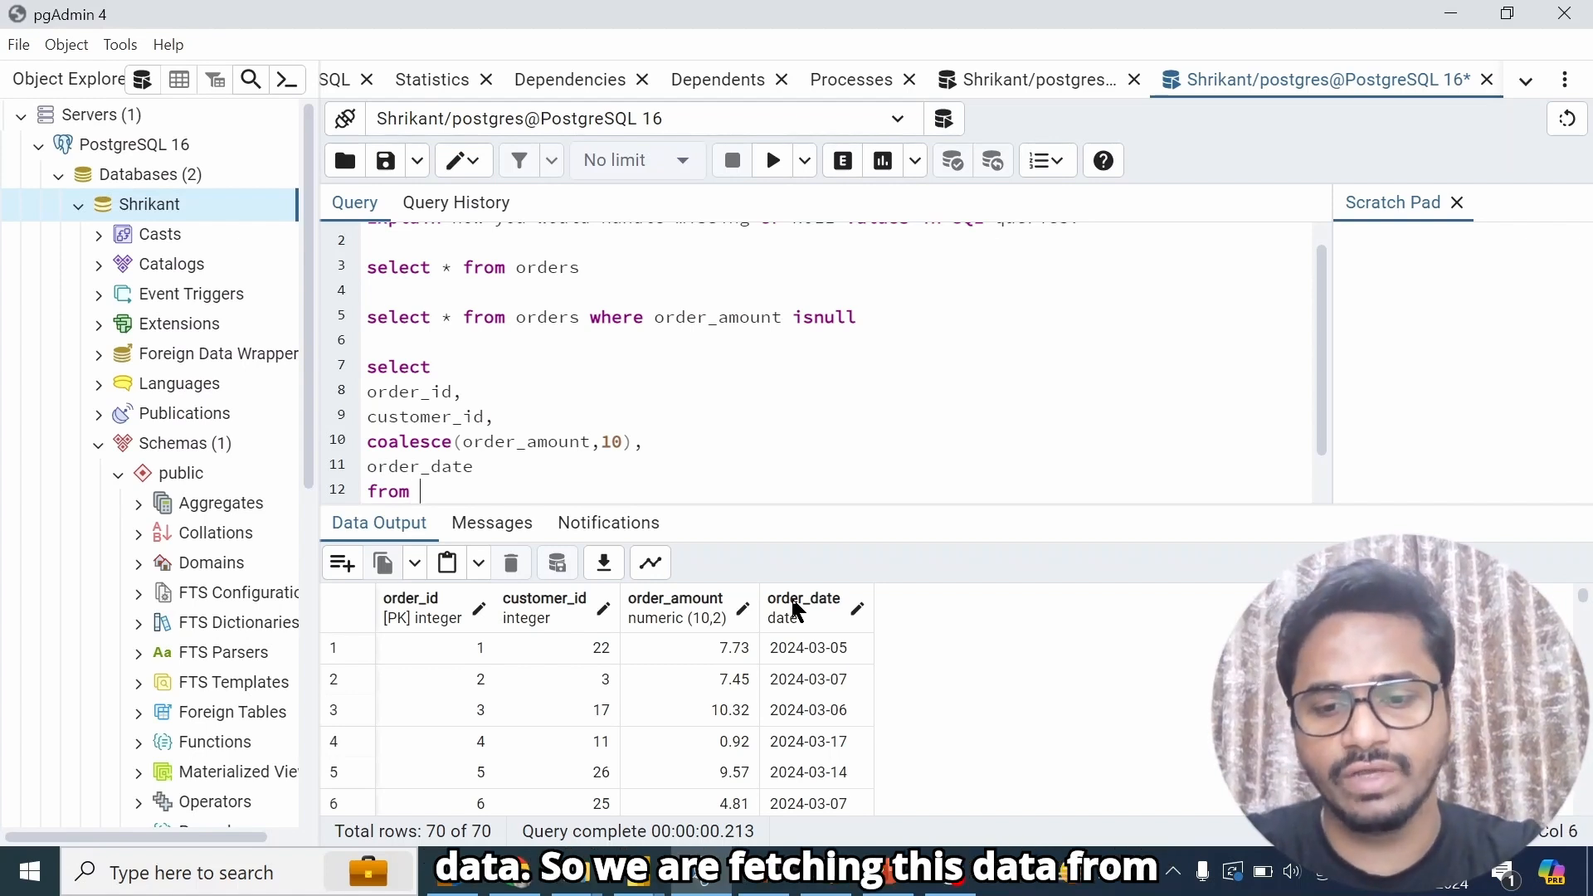
text(orders)
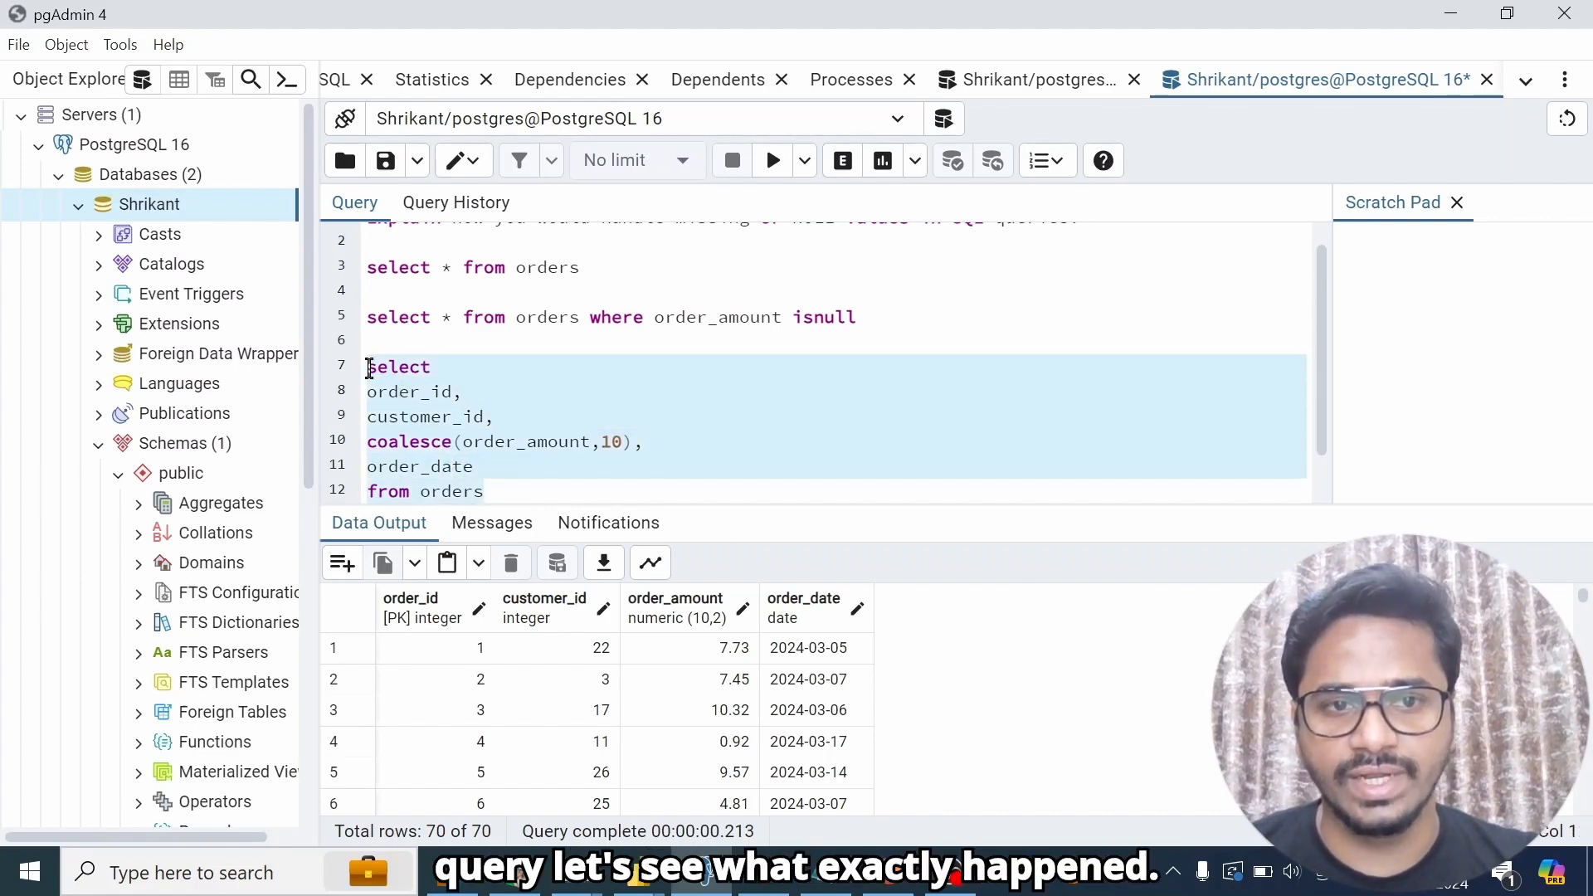
Step: Re-run the query listing orders with missing order amounts
click(771, 160)
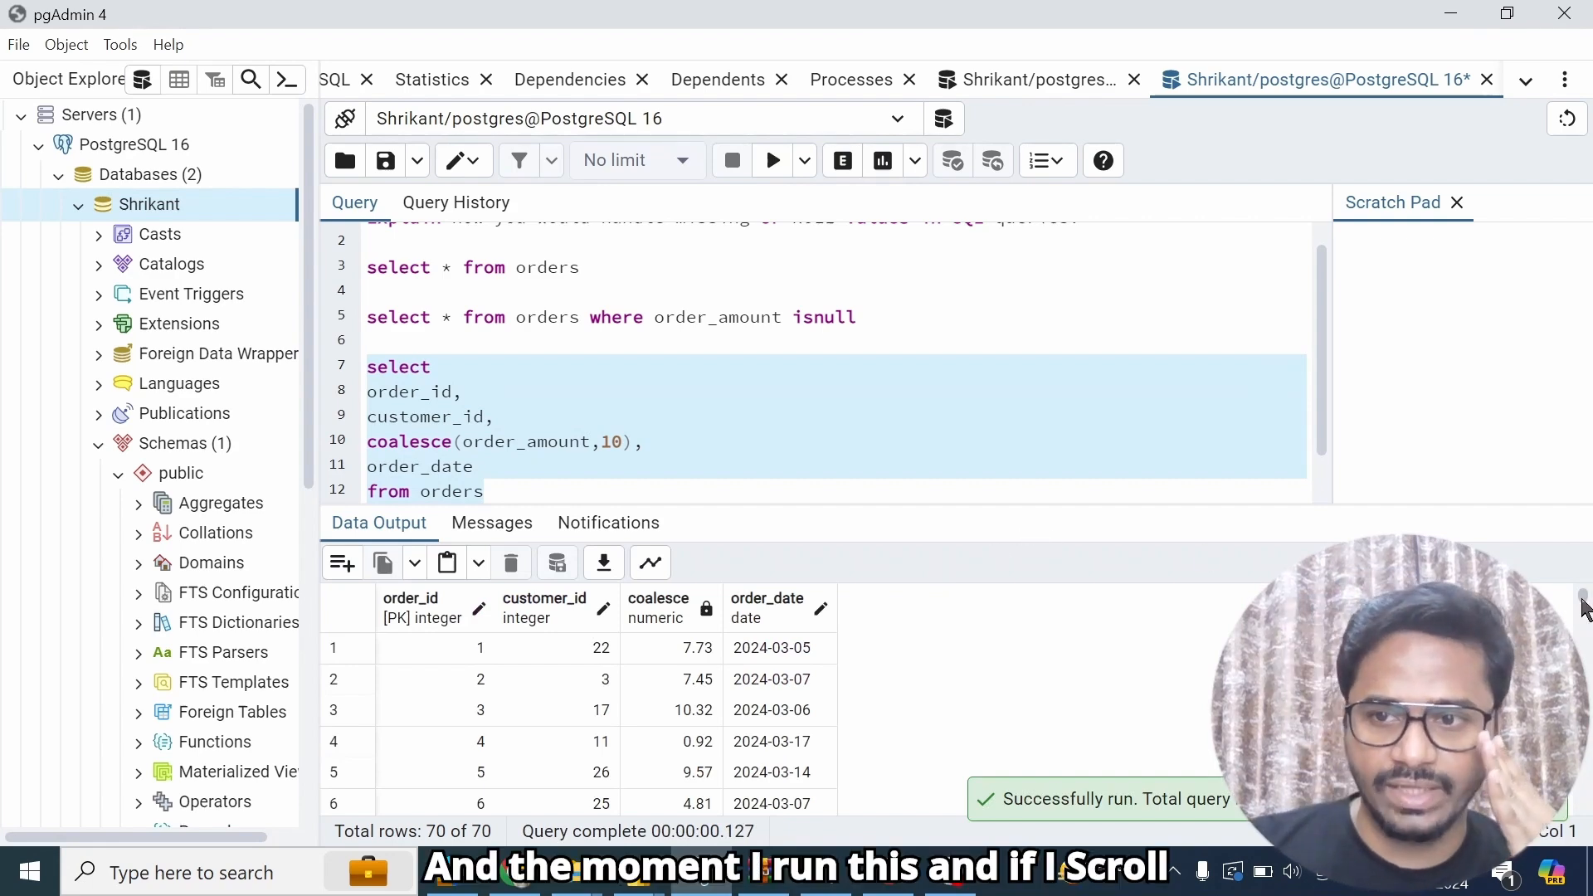
scroll(down, 3)
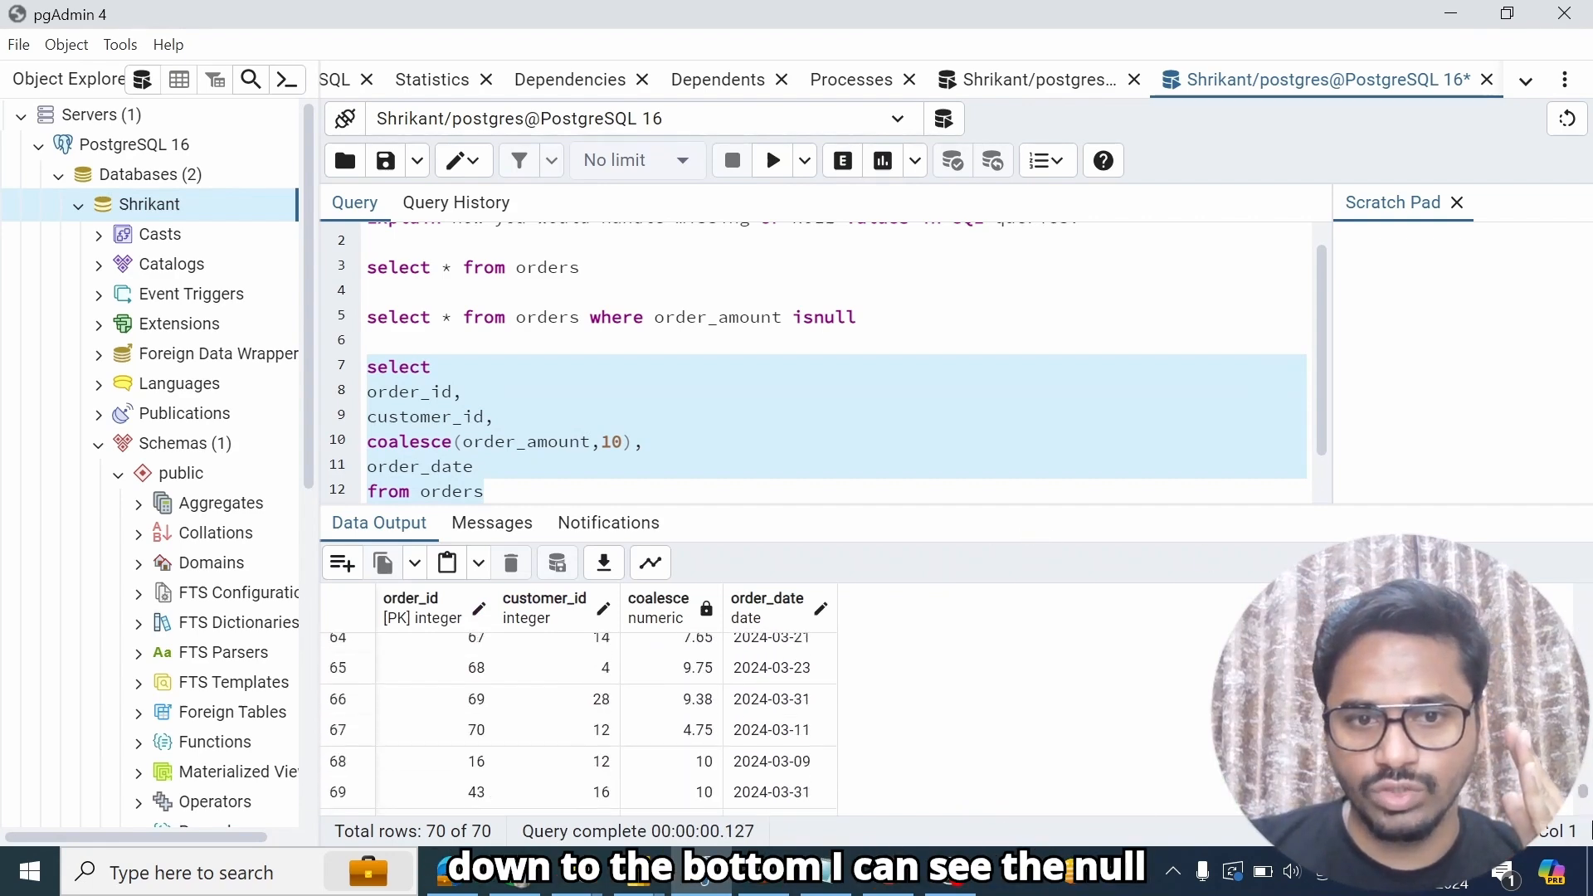
scroll(down, 3)
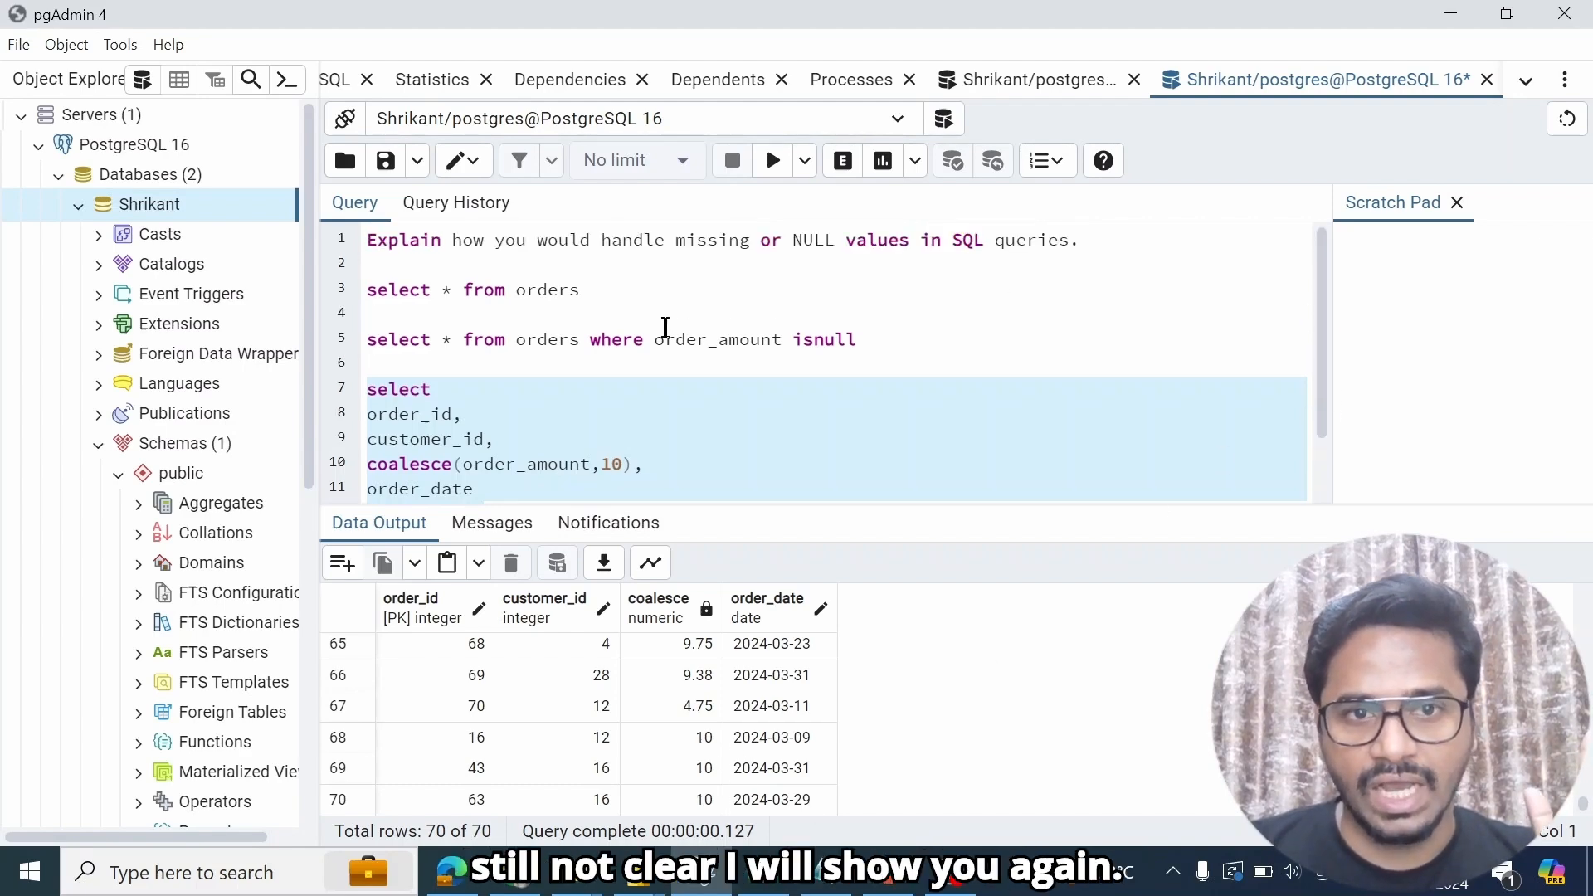
click(771, 160)
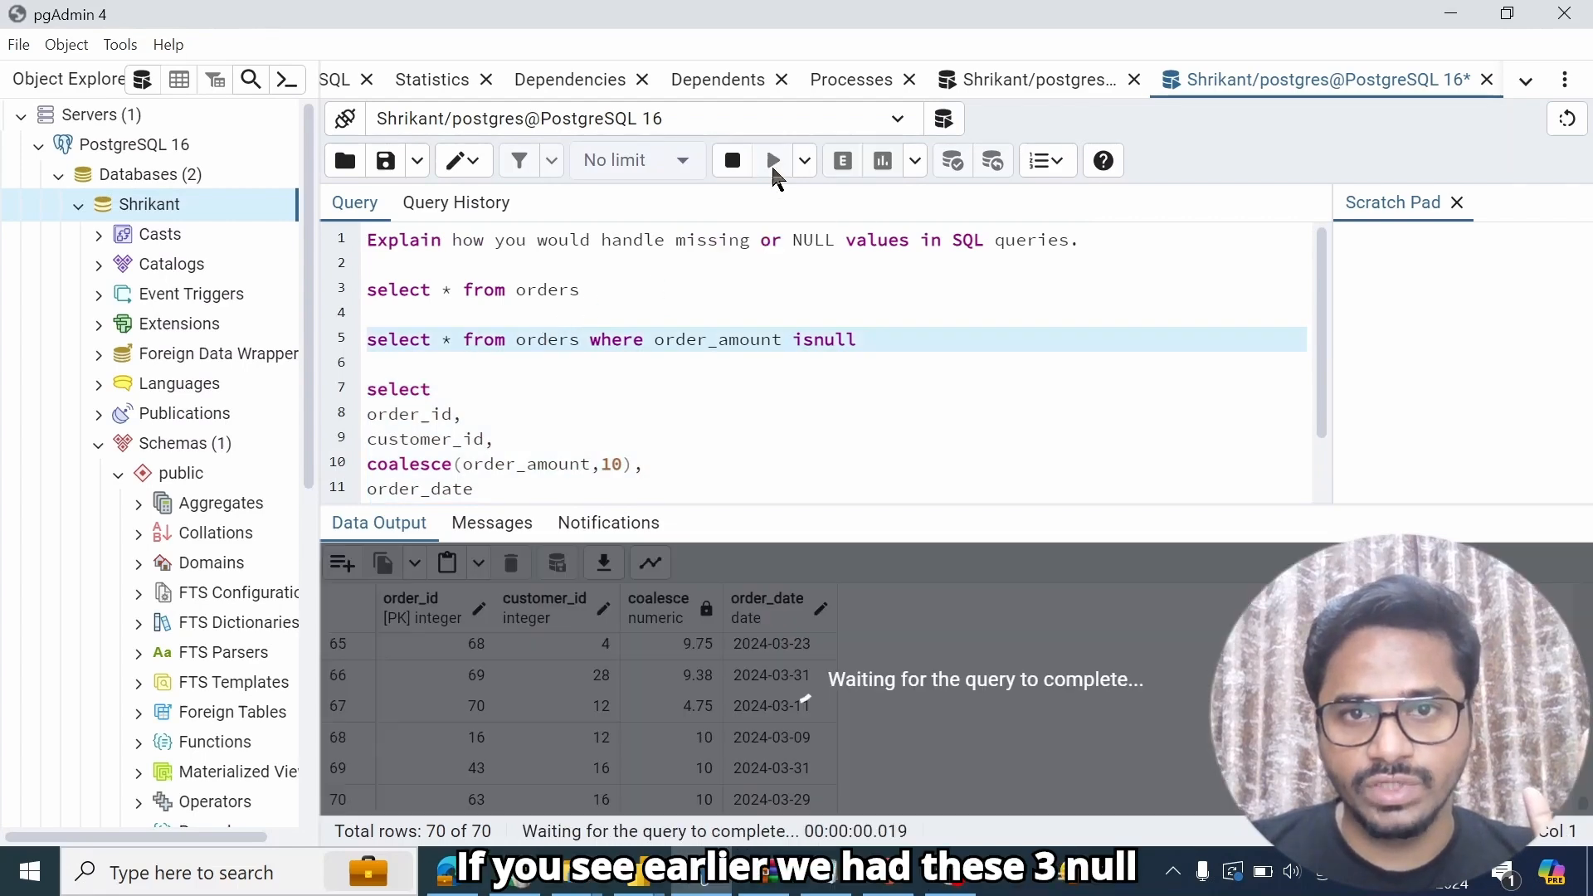
click(772, 160)
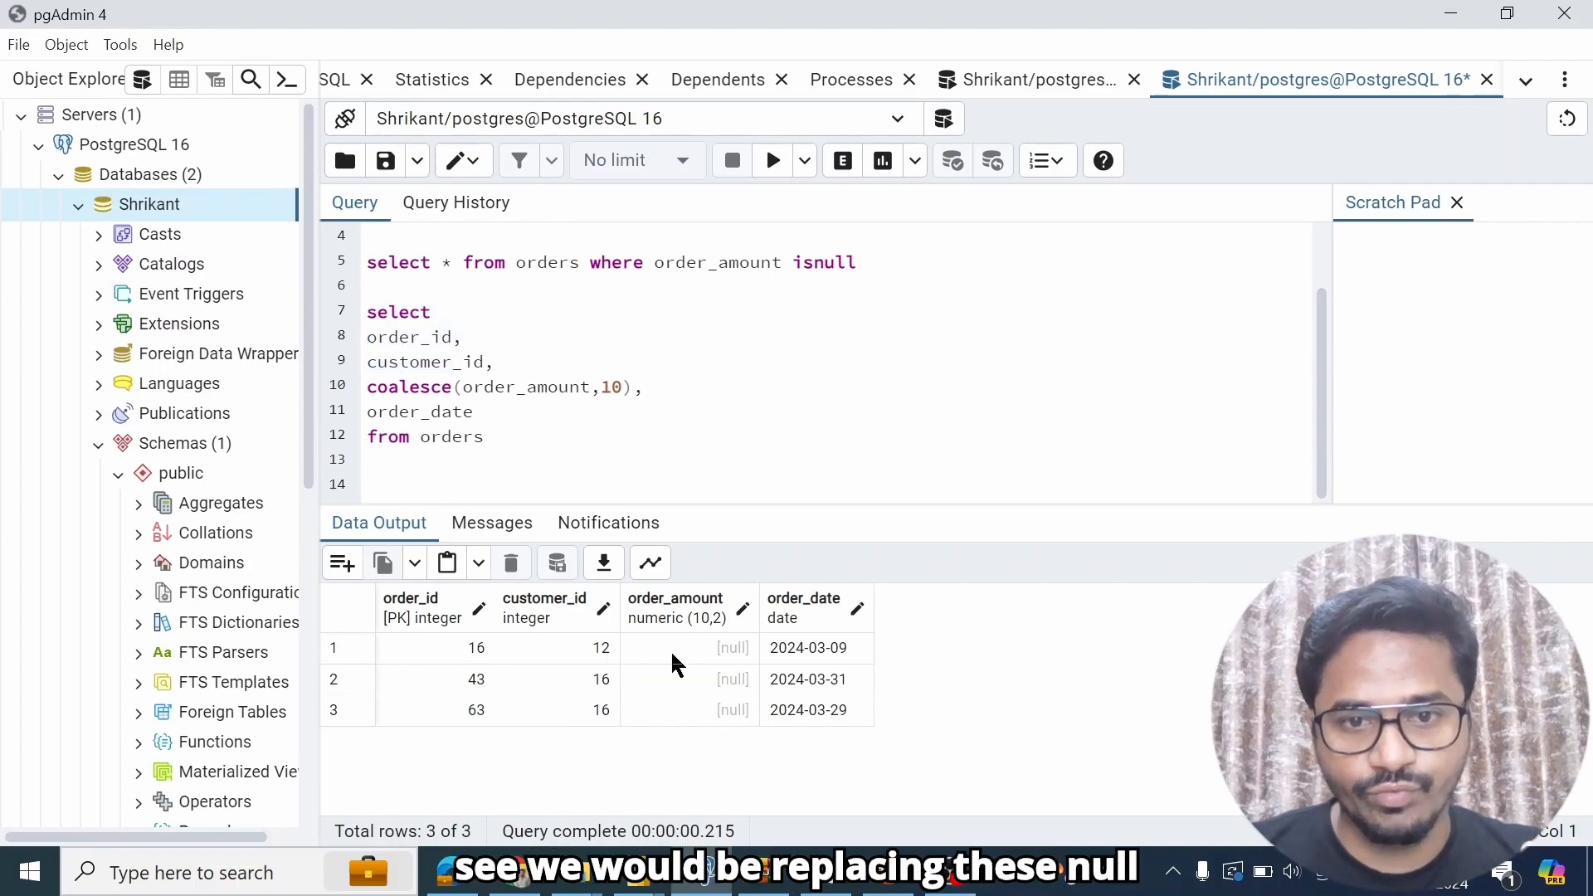
Step: Run the coalesce query on lines 7-12, showing 10 for orders 16, 43 and 63
drag(366, 336, 484, 437)
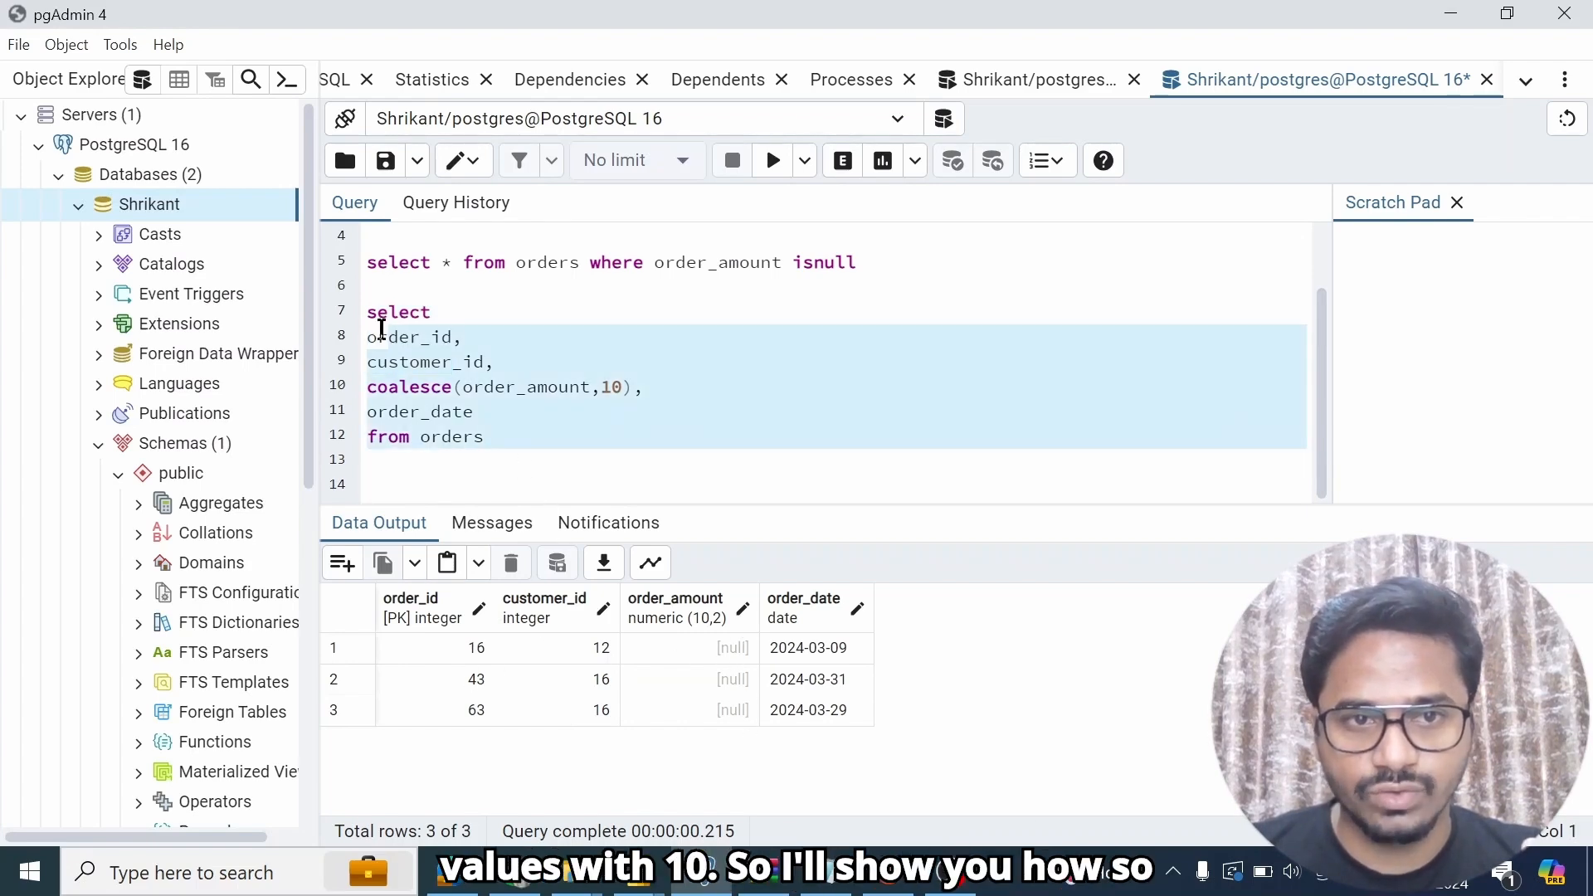
click(770, 160)
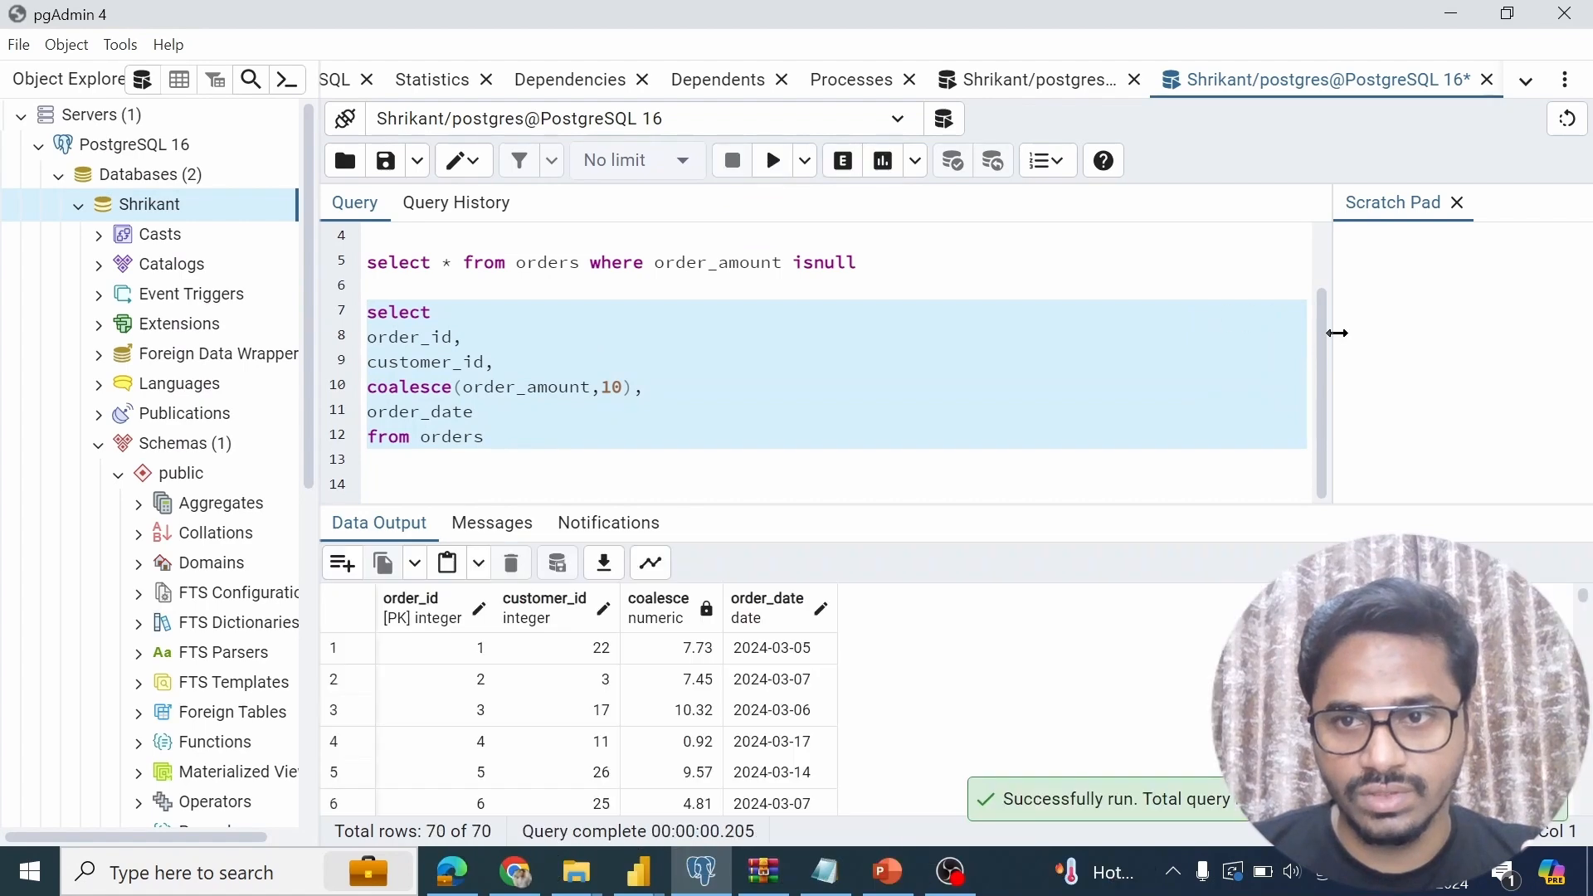
scroll(down, 3)
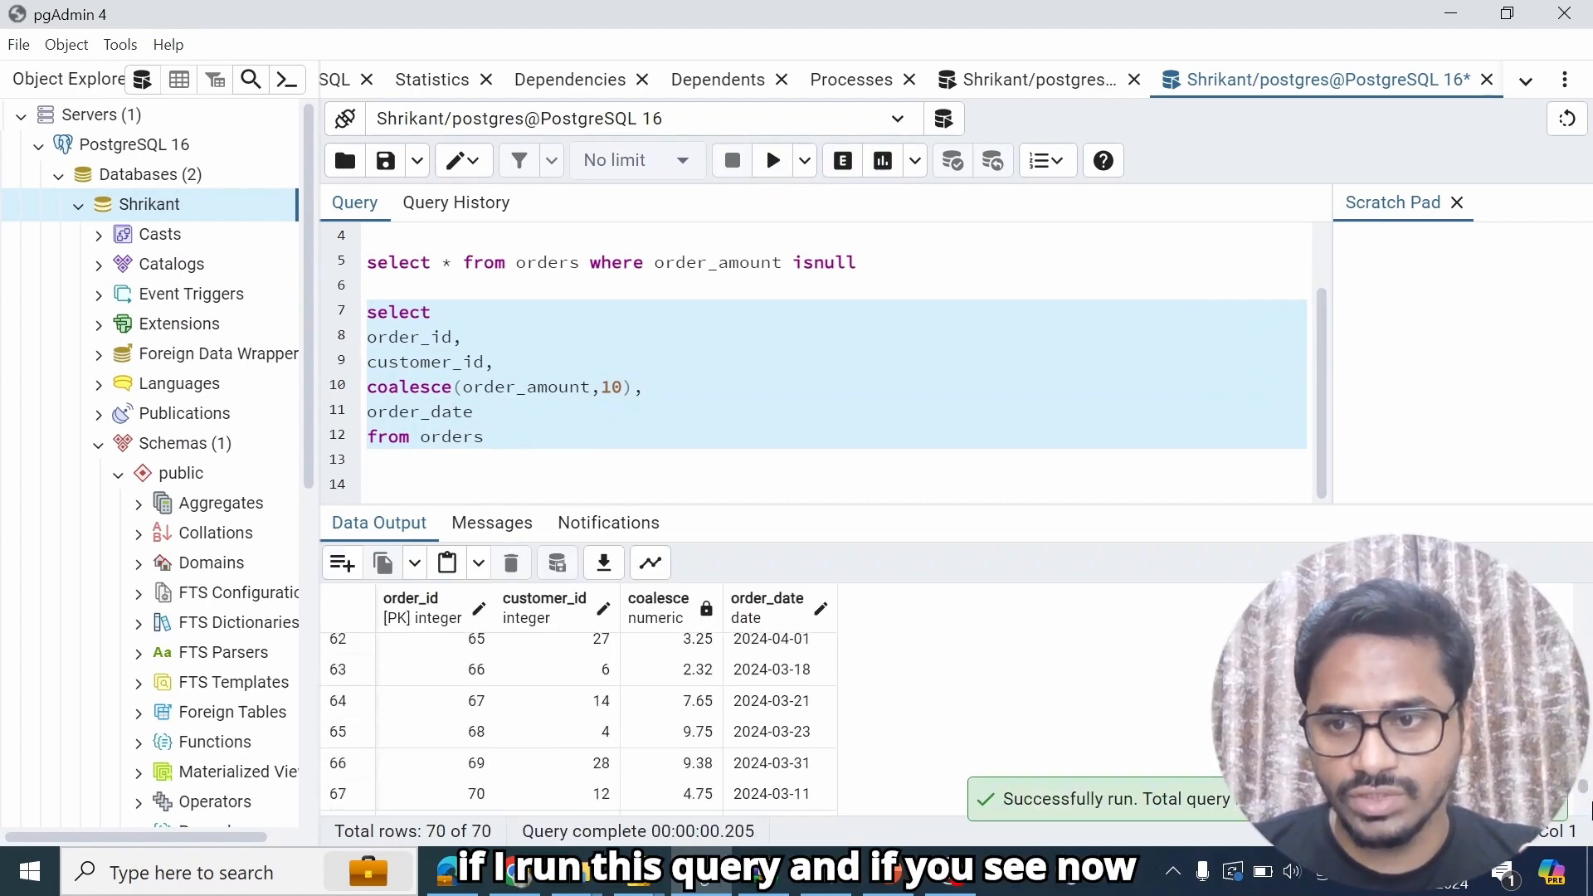
scroll(down, 3)
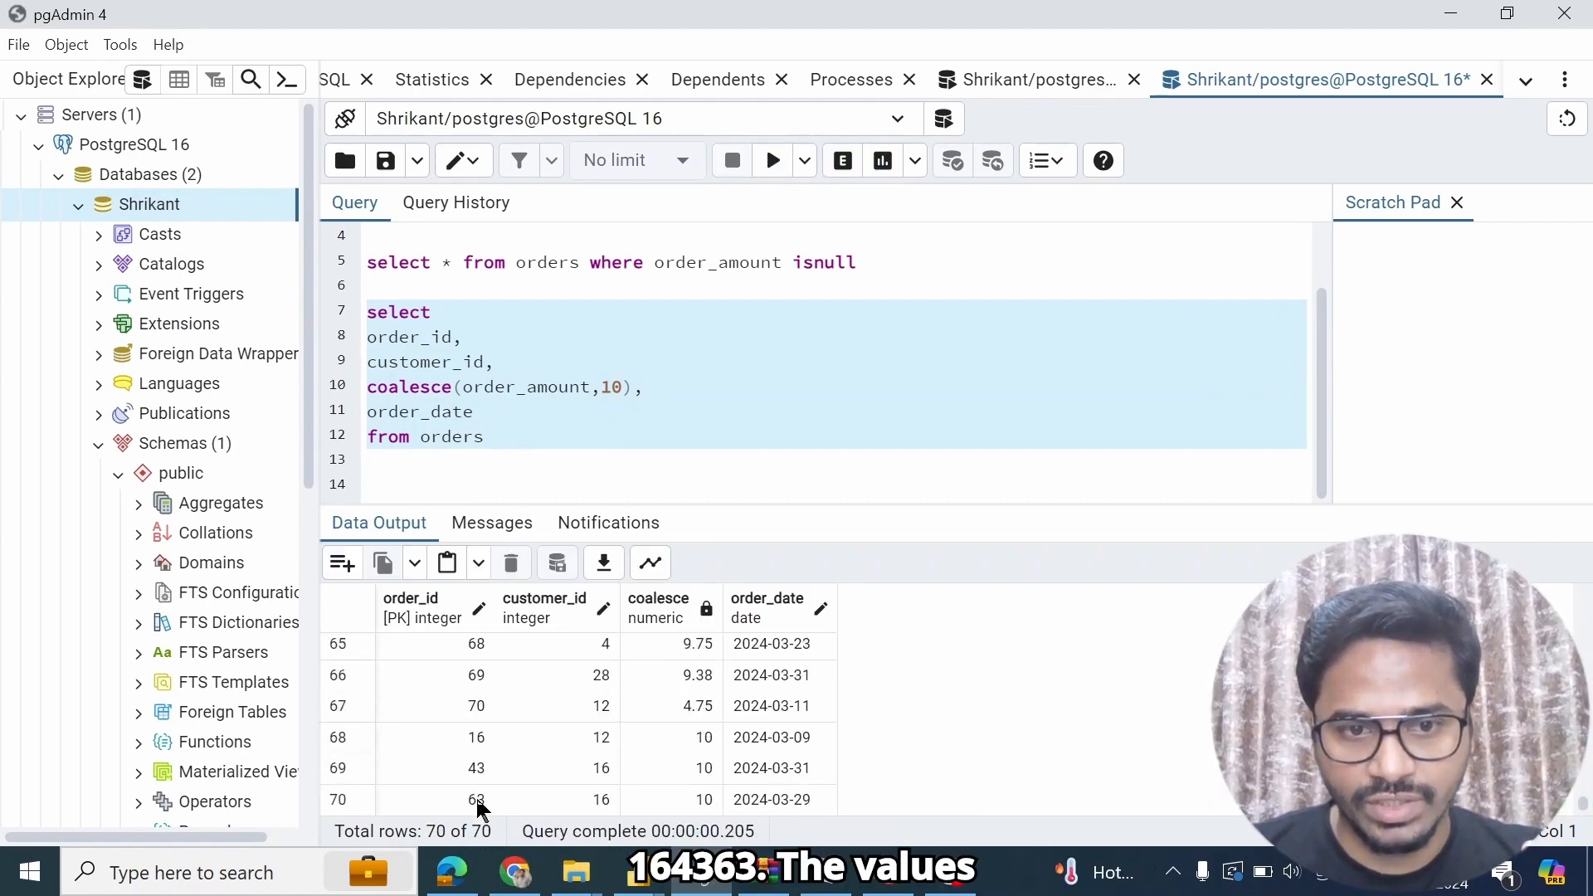
mouse_move(660, 608)
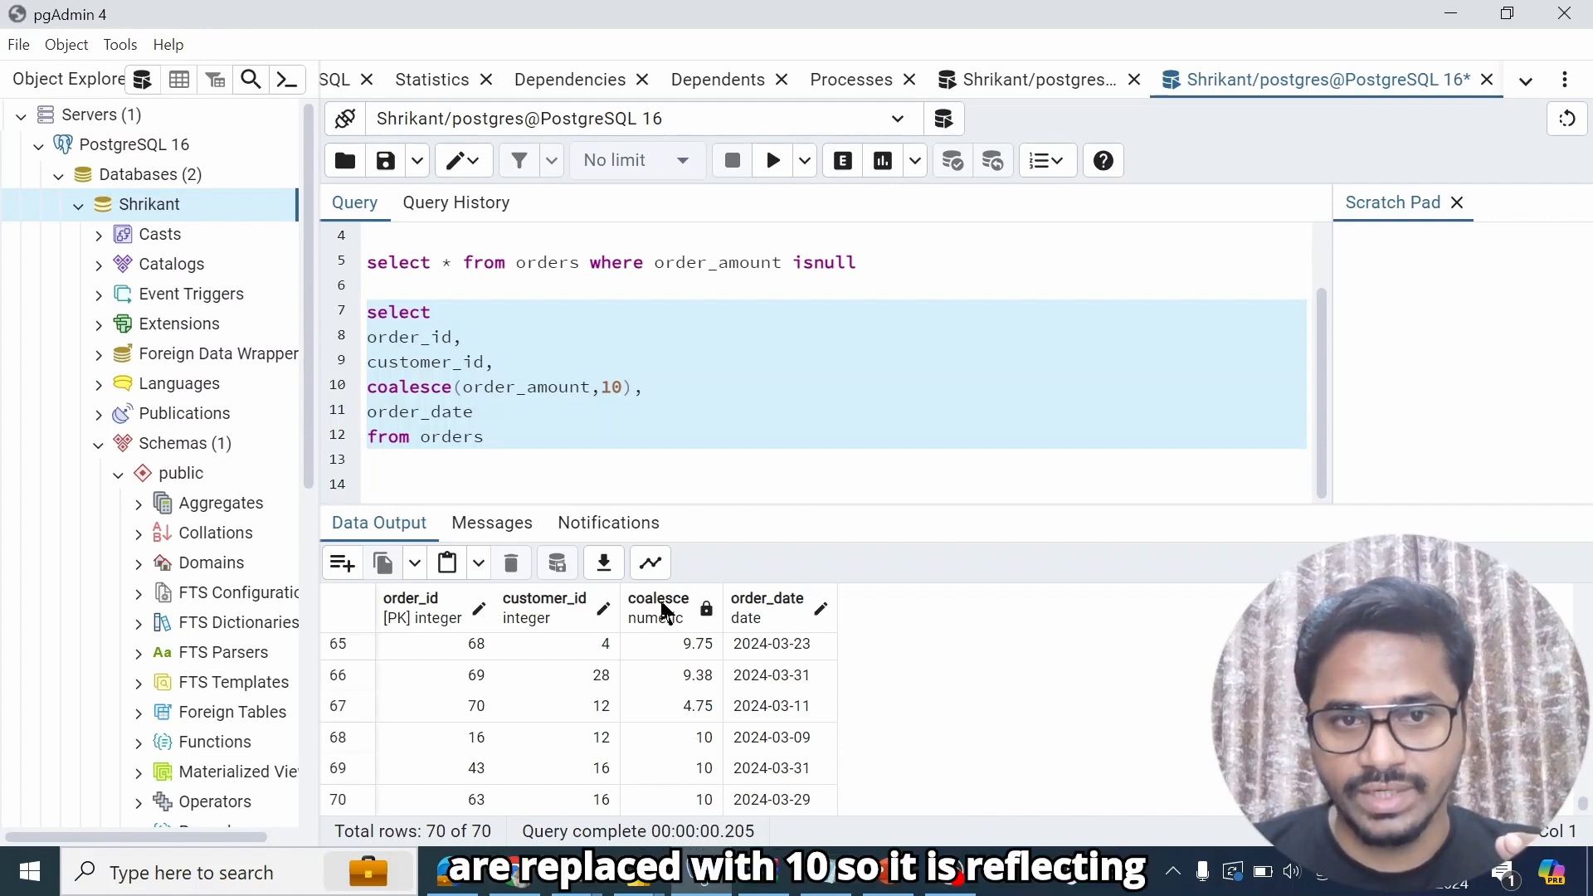
Step: Alias the coalesce expression as amount and rerun, giving an amount column over 70 rows
click(635, 387)
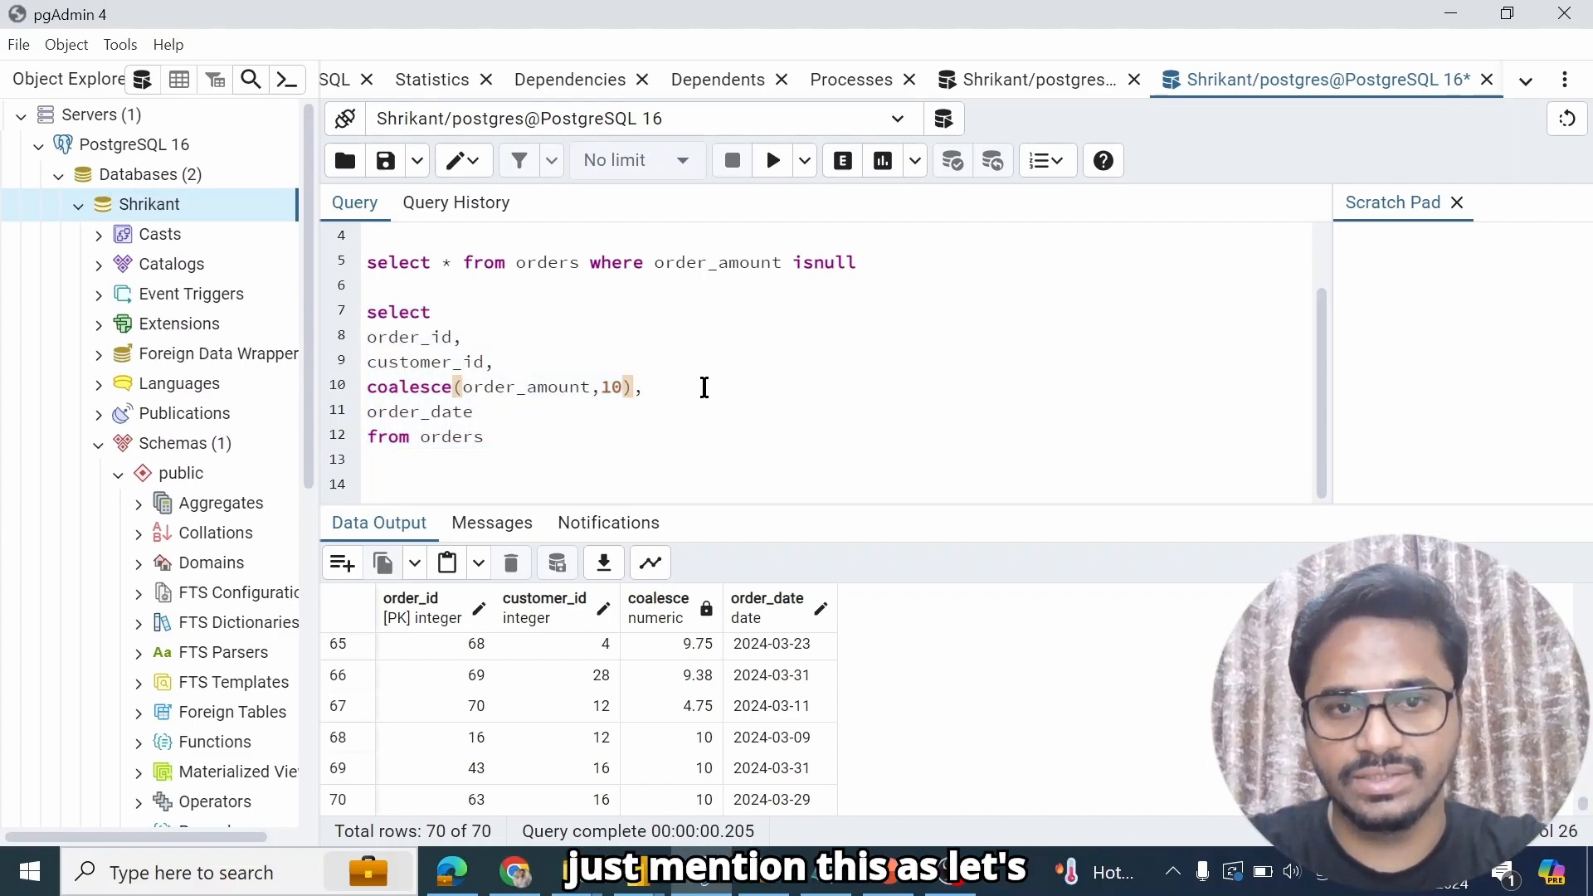
text(as ,)
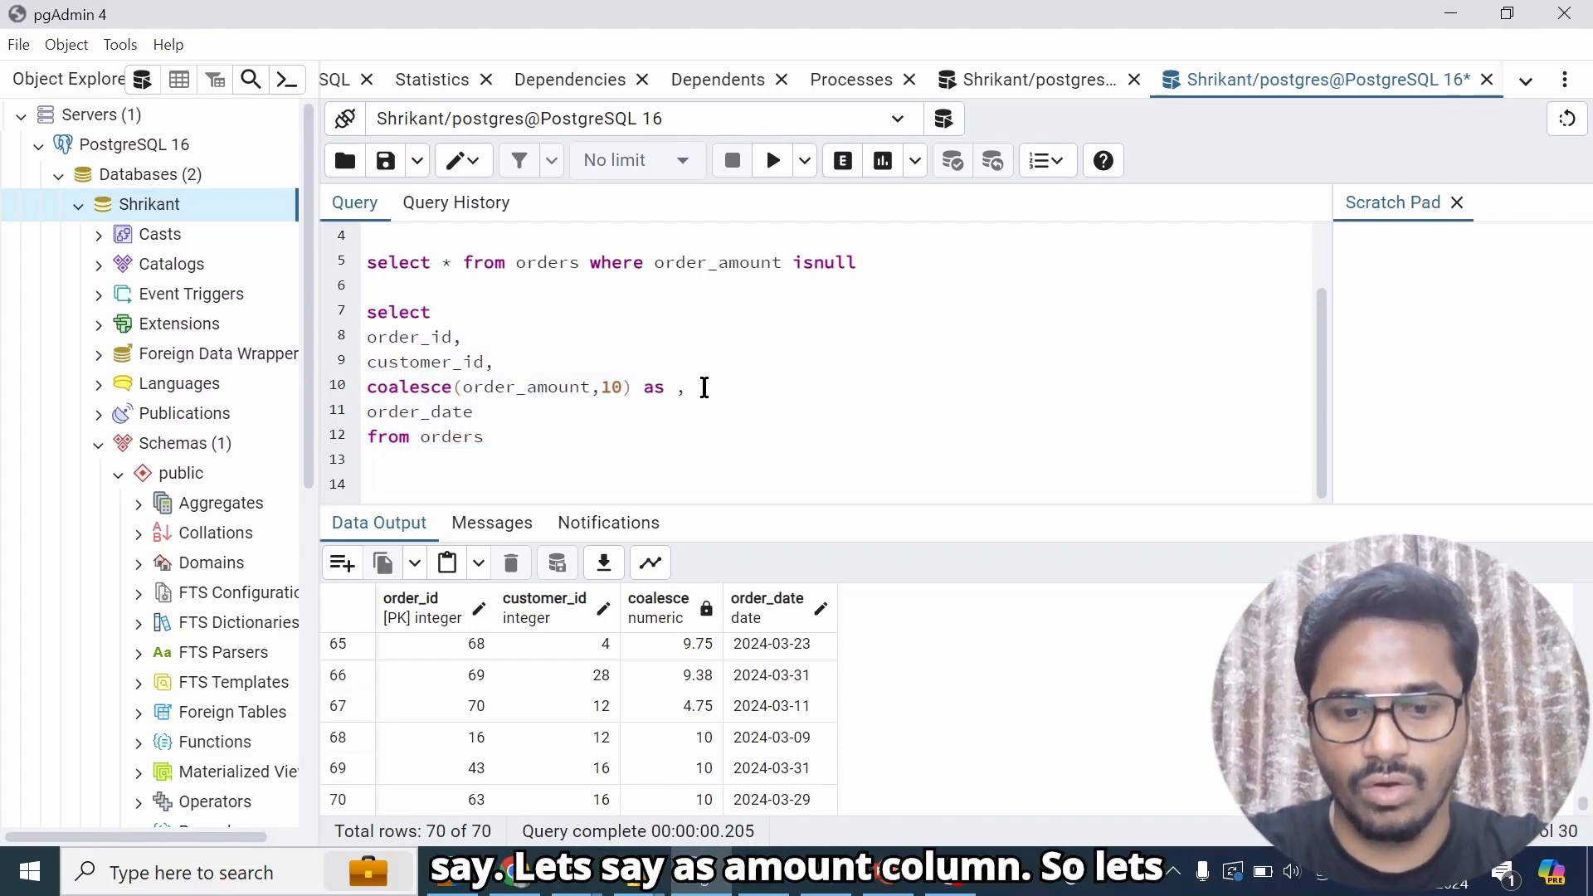
text(amunt)
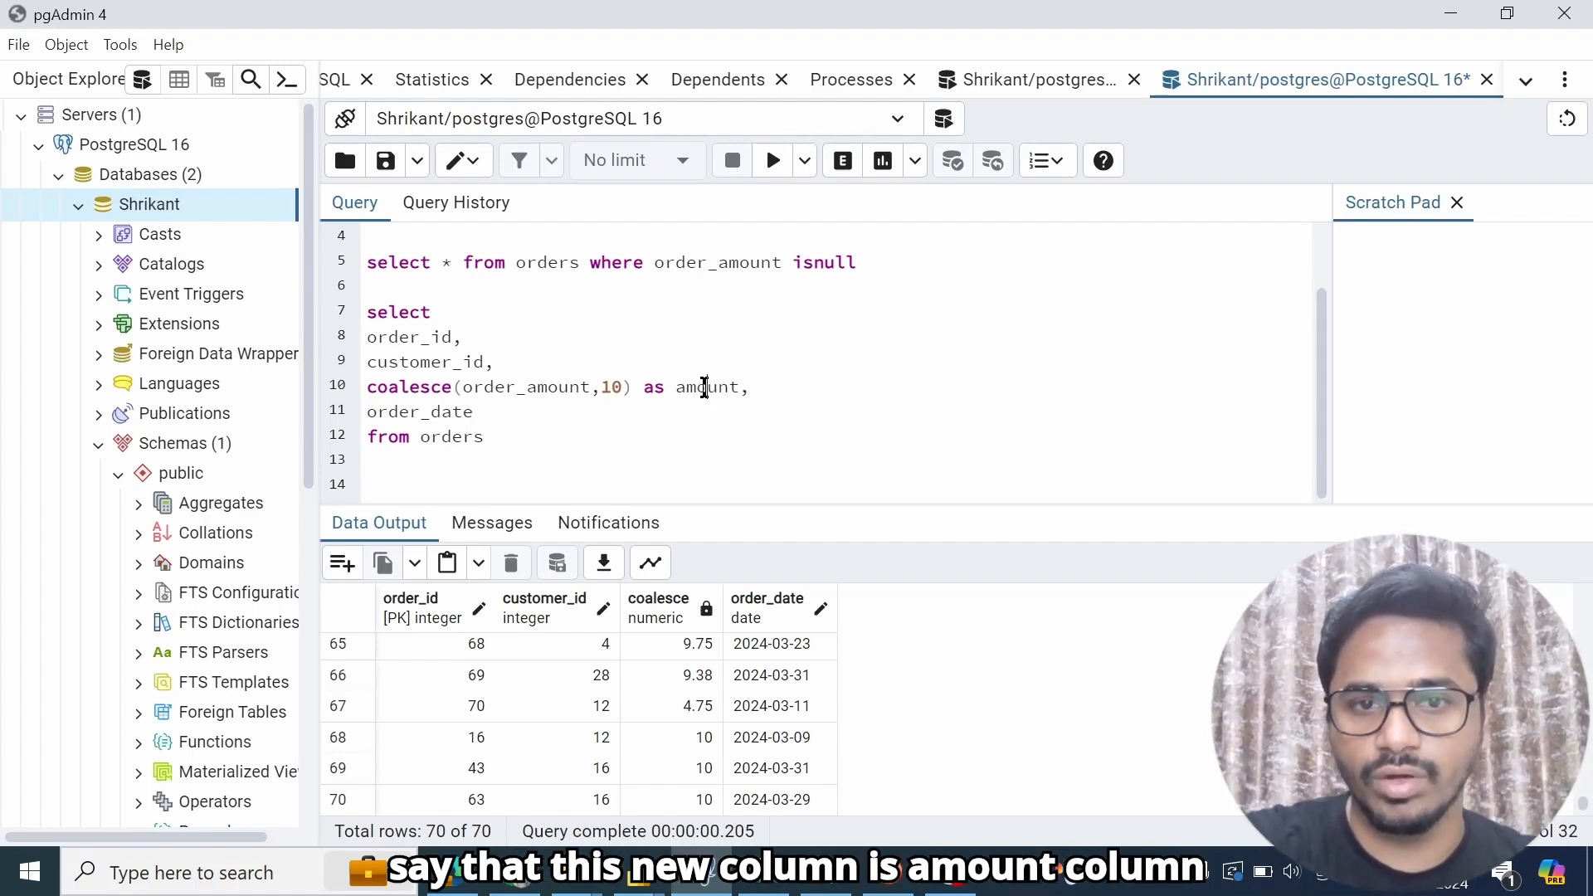
drag(367, 312, 485, 438)
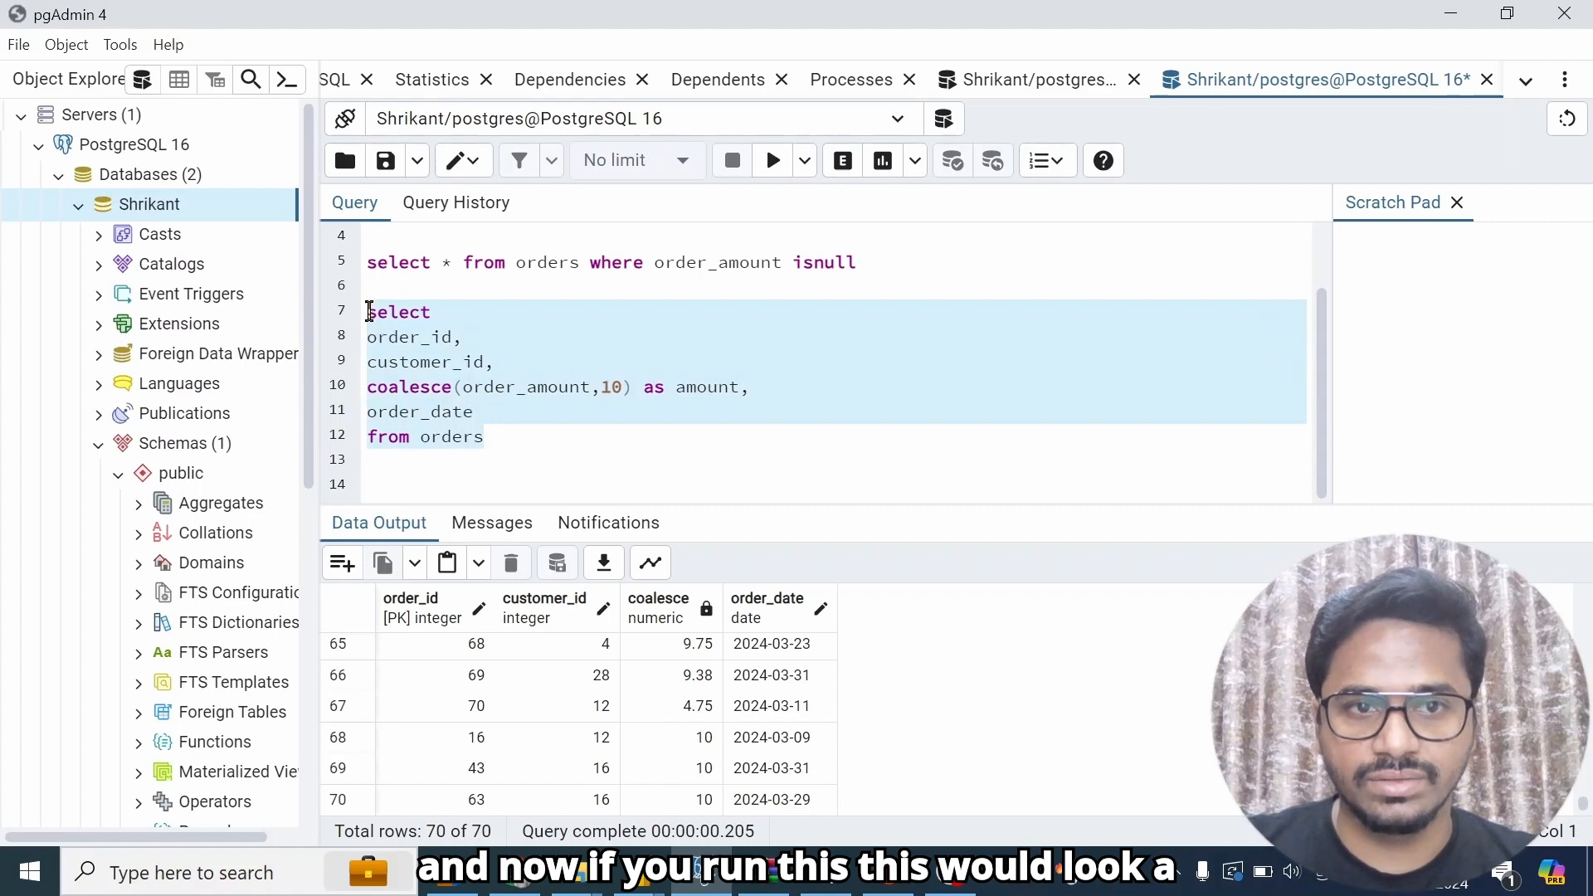
click(771, 160)
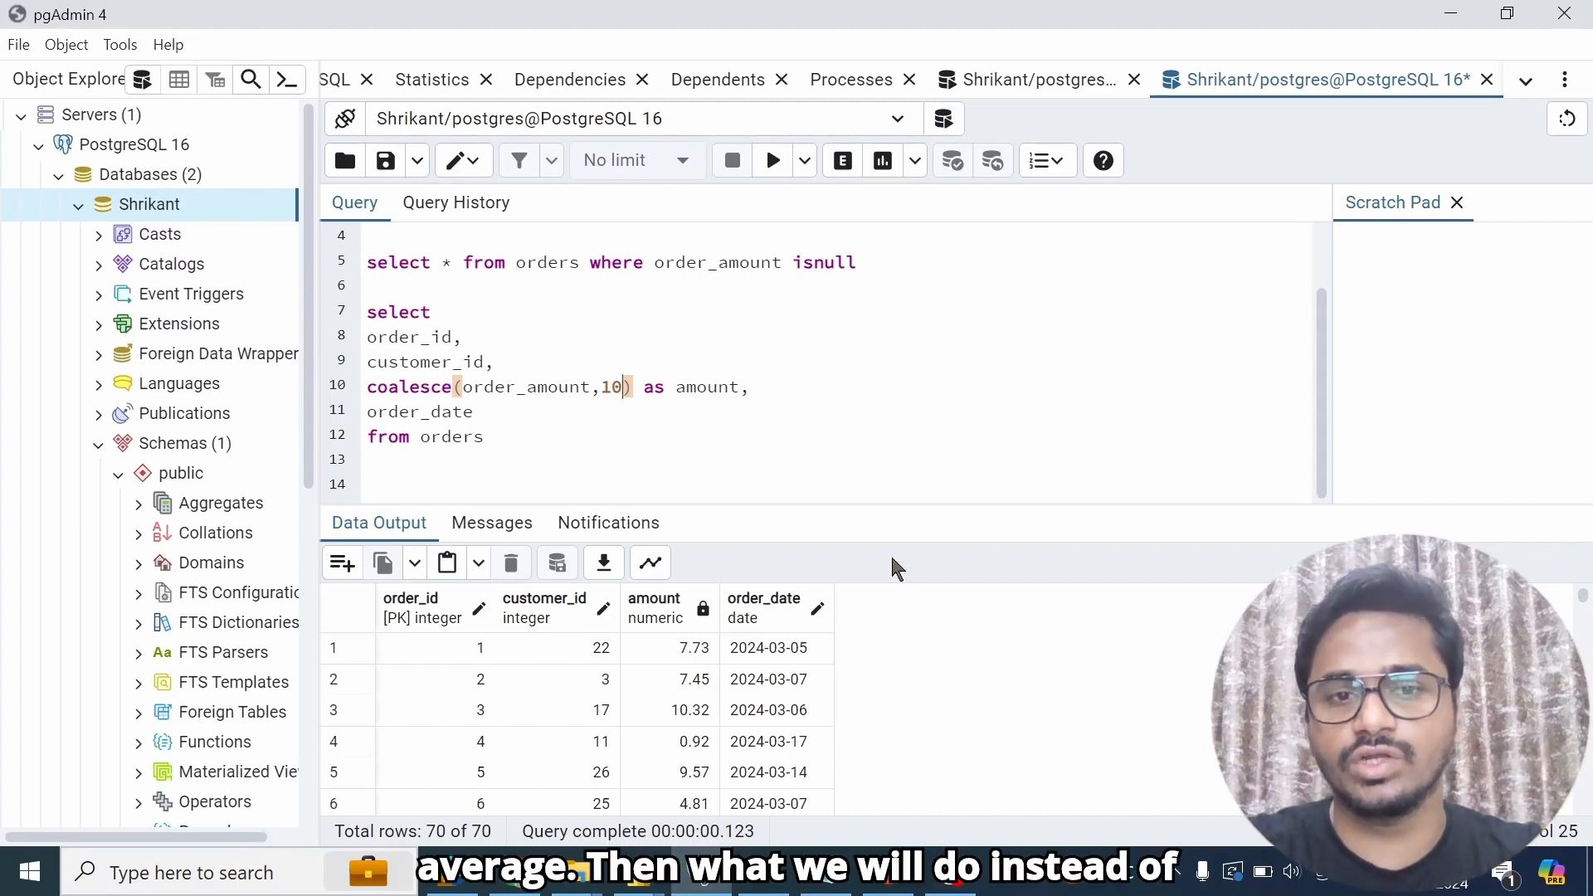
Step: Replace 10 with (SELECT AVG(order_amount) FROM orders) and rerun, showing about 5.9855
key(BackSpace)
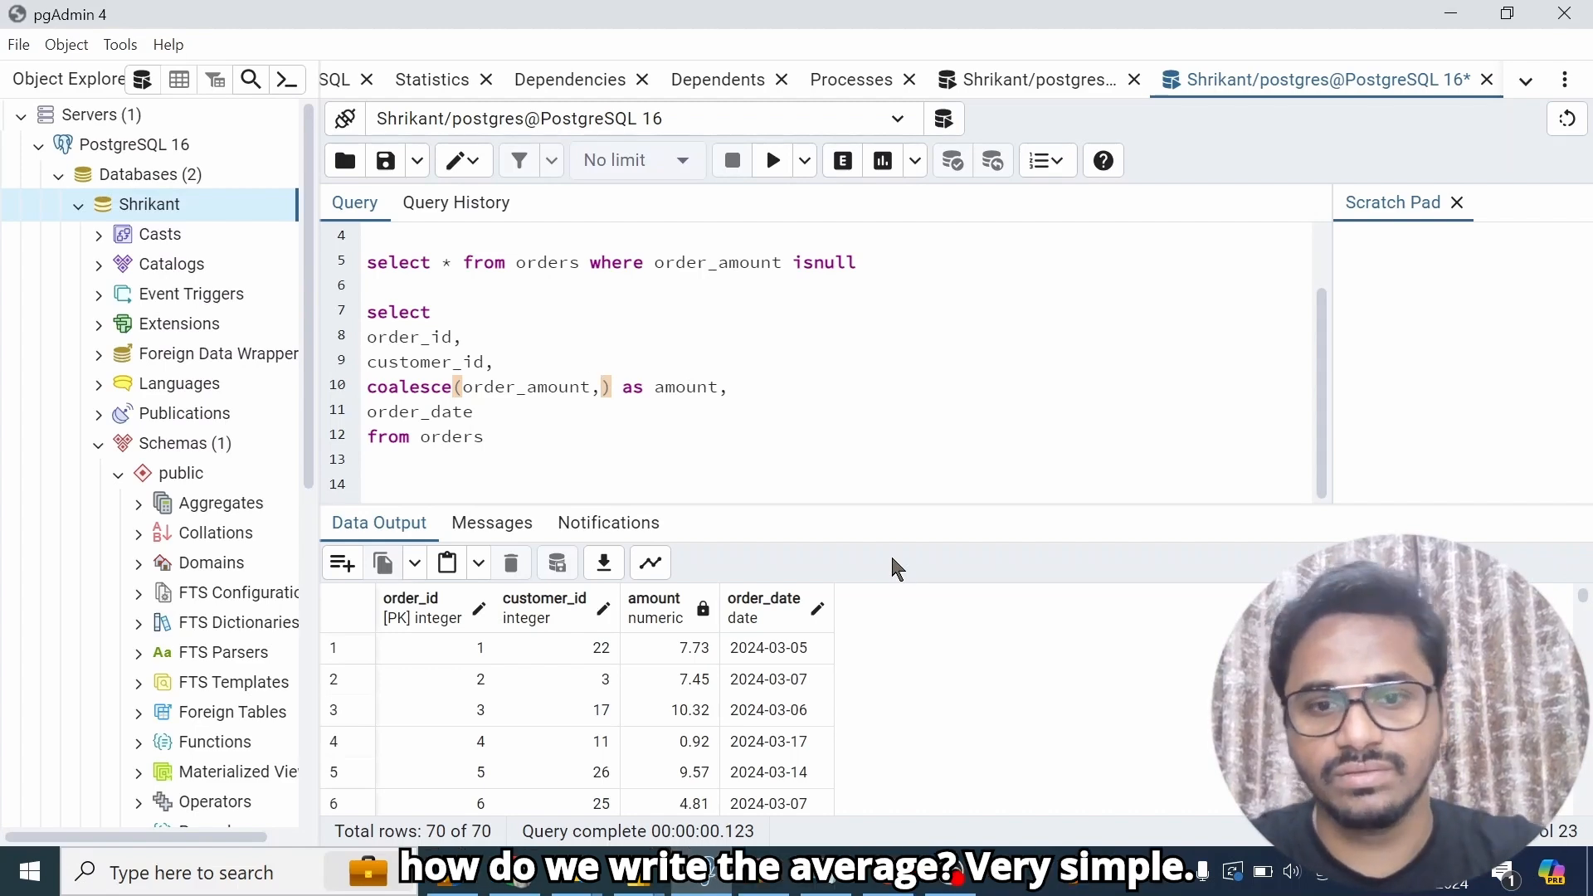
text(SELECT AVG(order_amount) FROM orders))
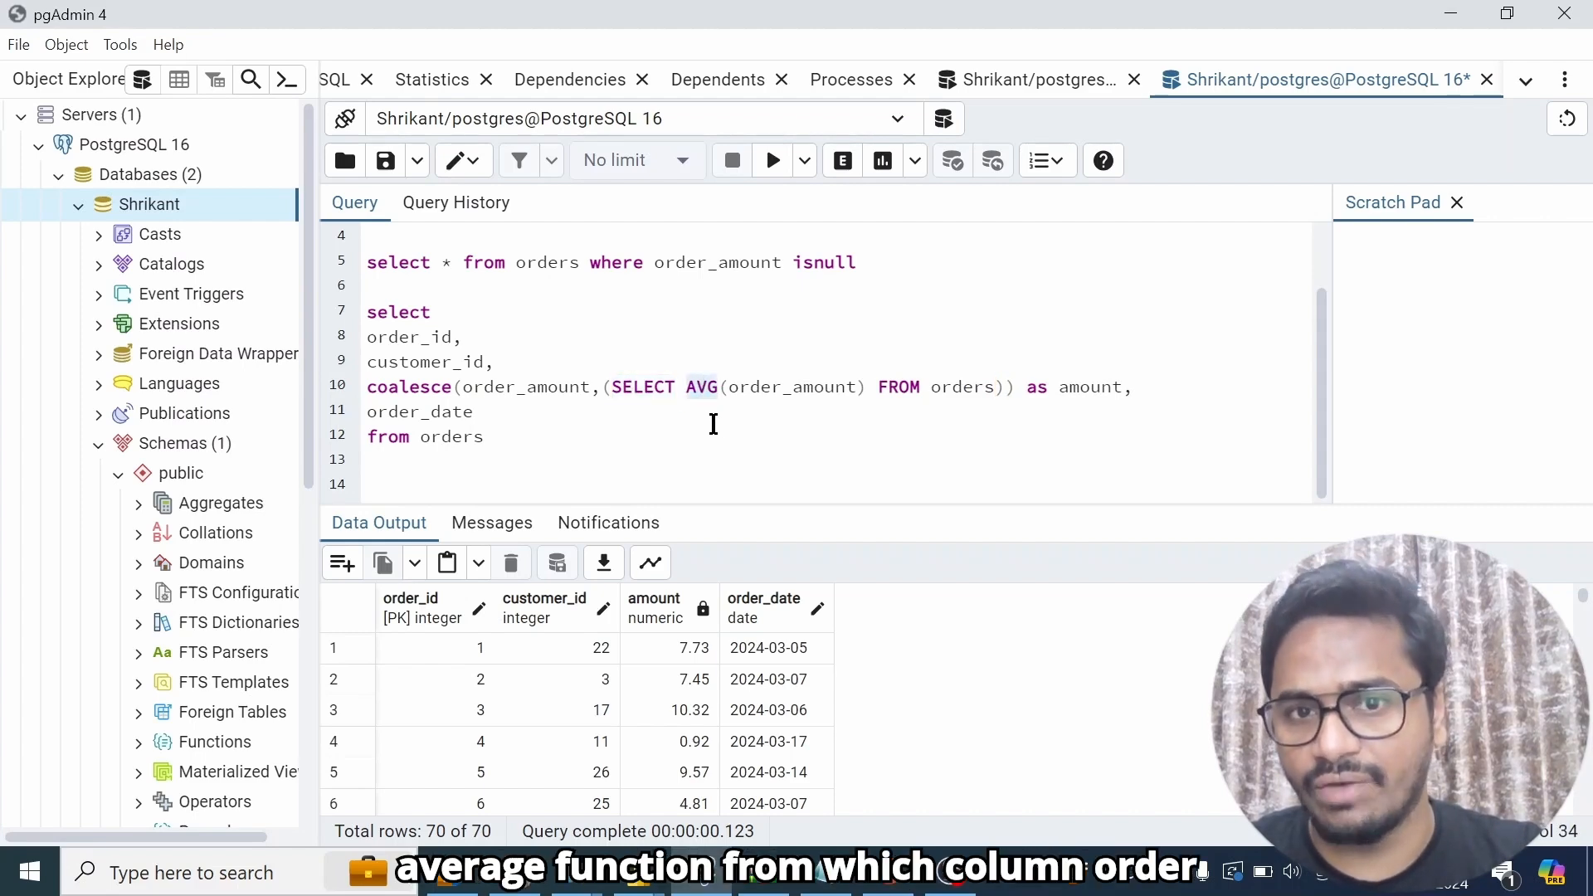
click(739, 388)
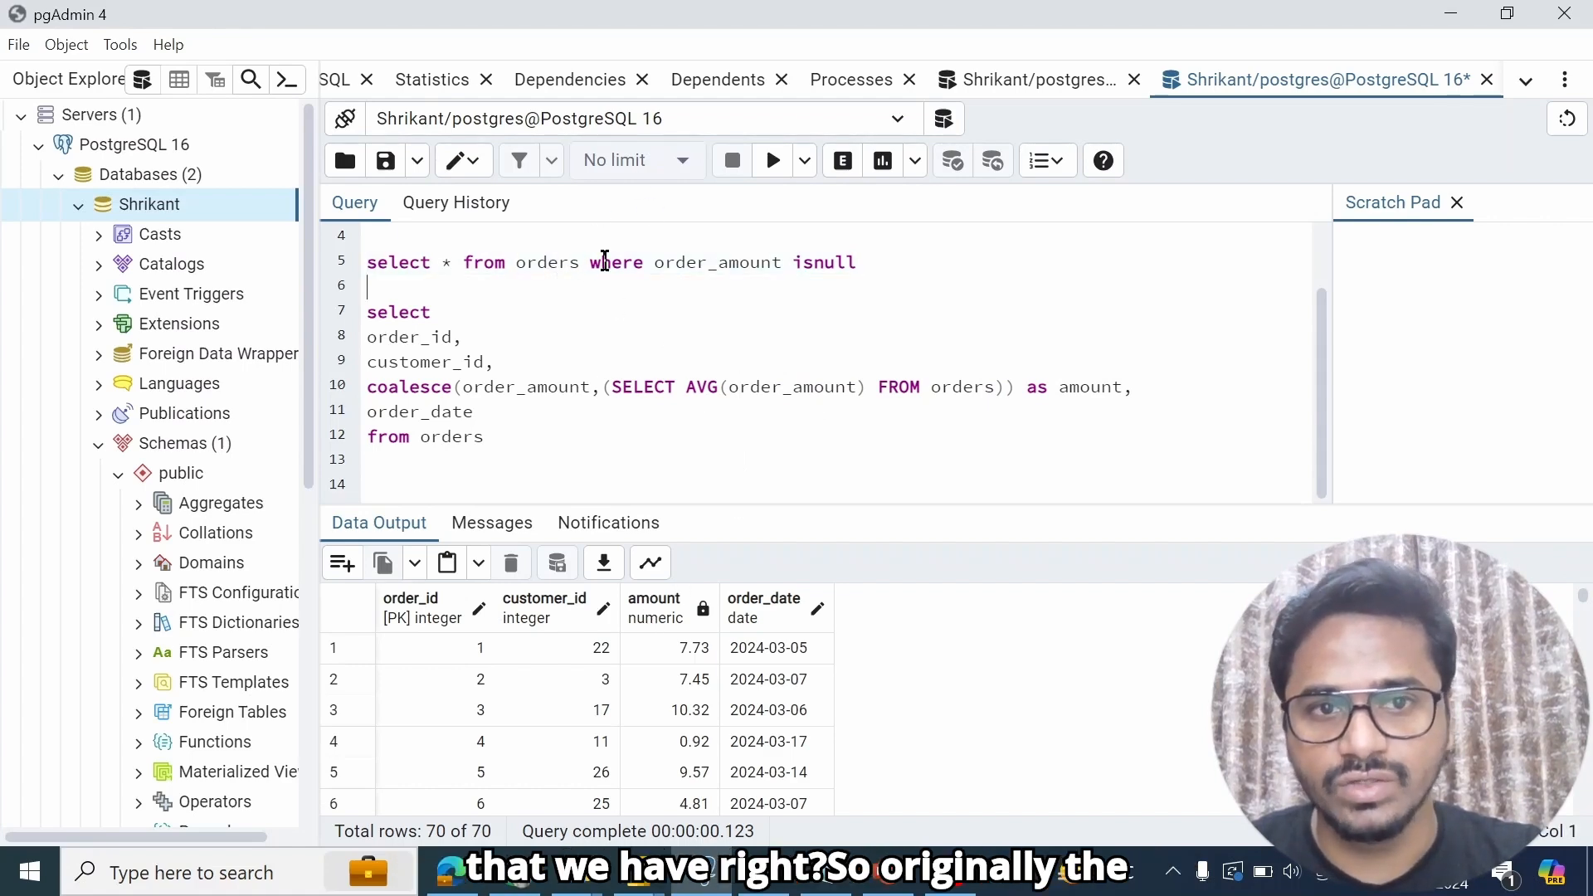
mouse_move(672, 624)
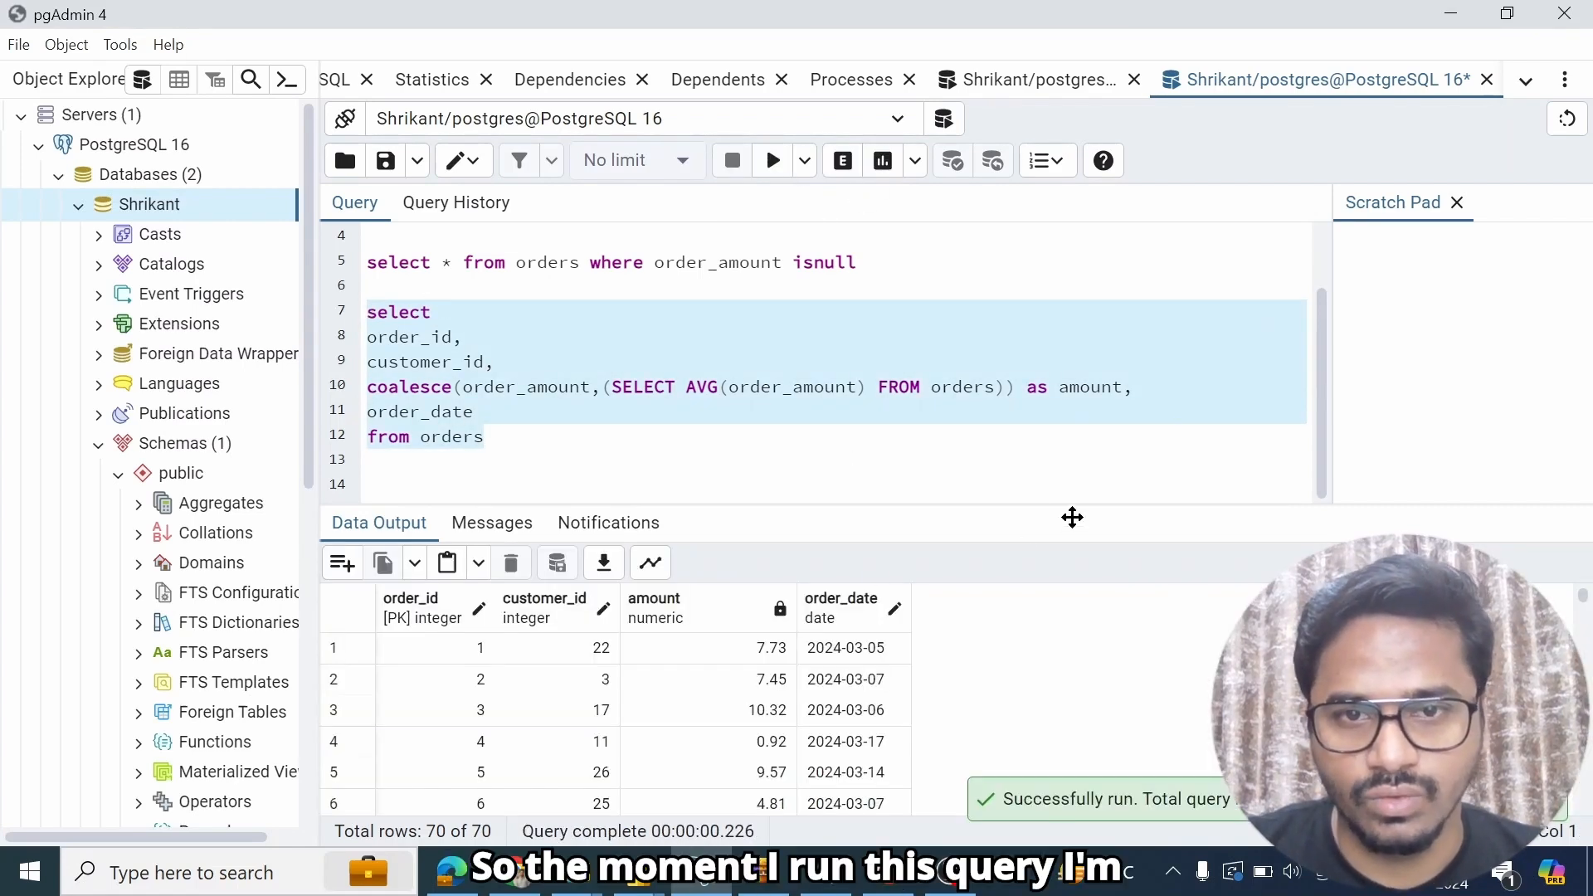
scroll(down, 3)
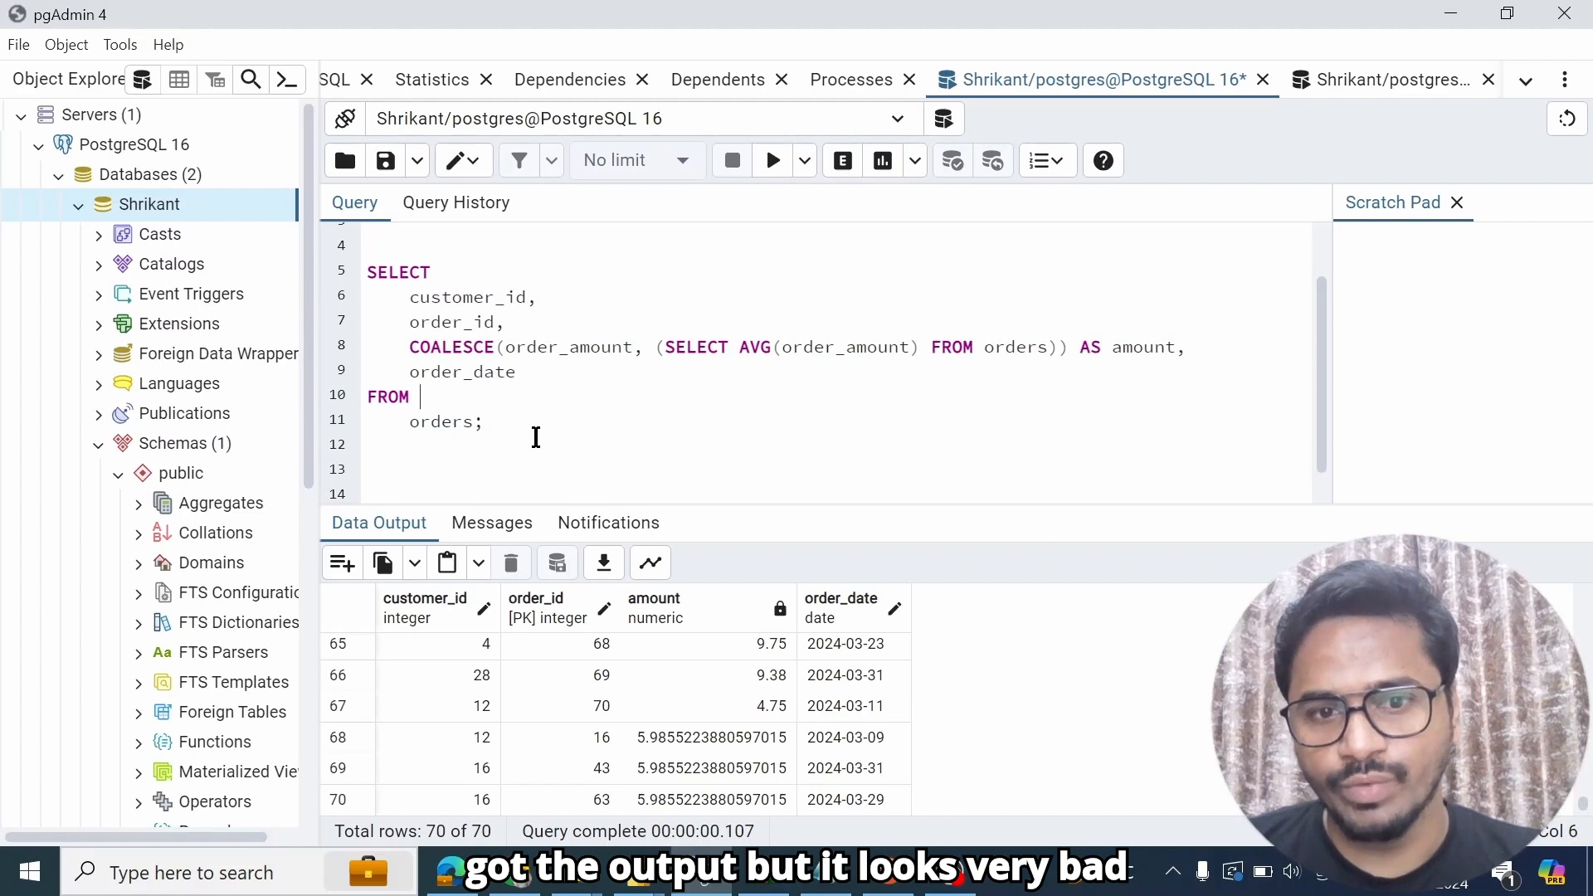
mouse_move(659, 755)
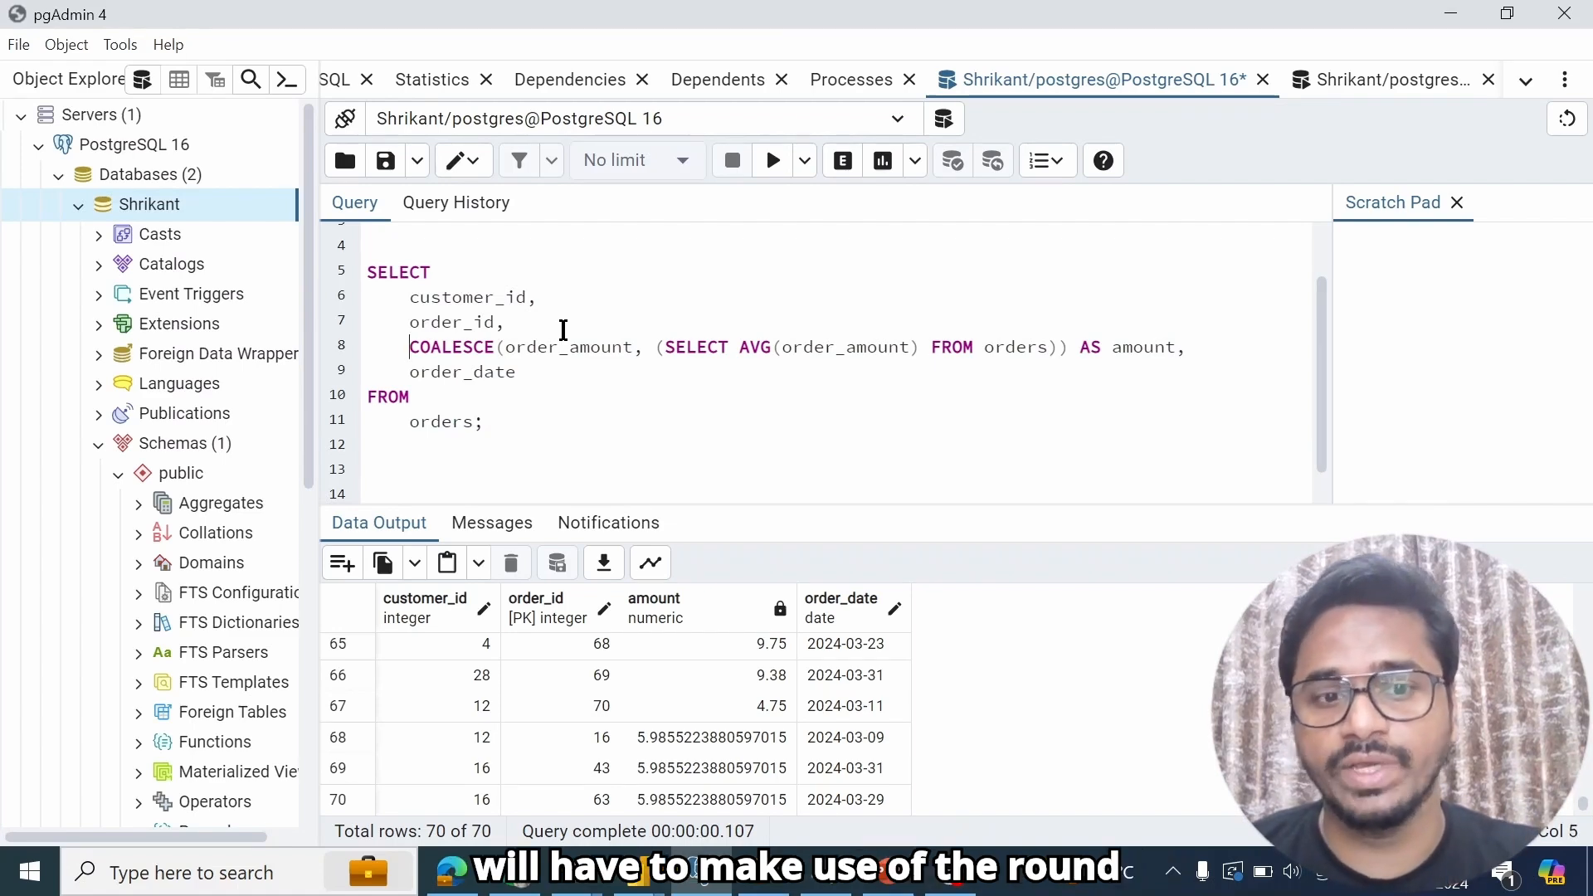
Step: Wrap the coalesce expression in round(…, 2) and rerun, so missing amounts show 5.99
text(round)
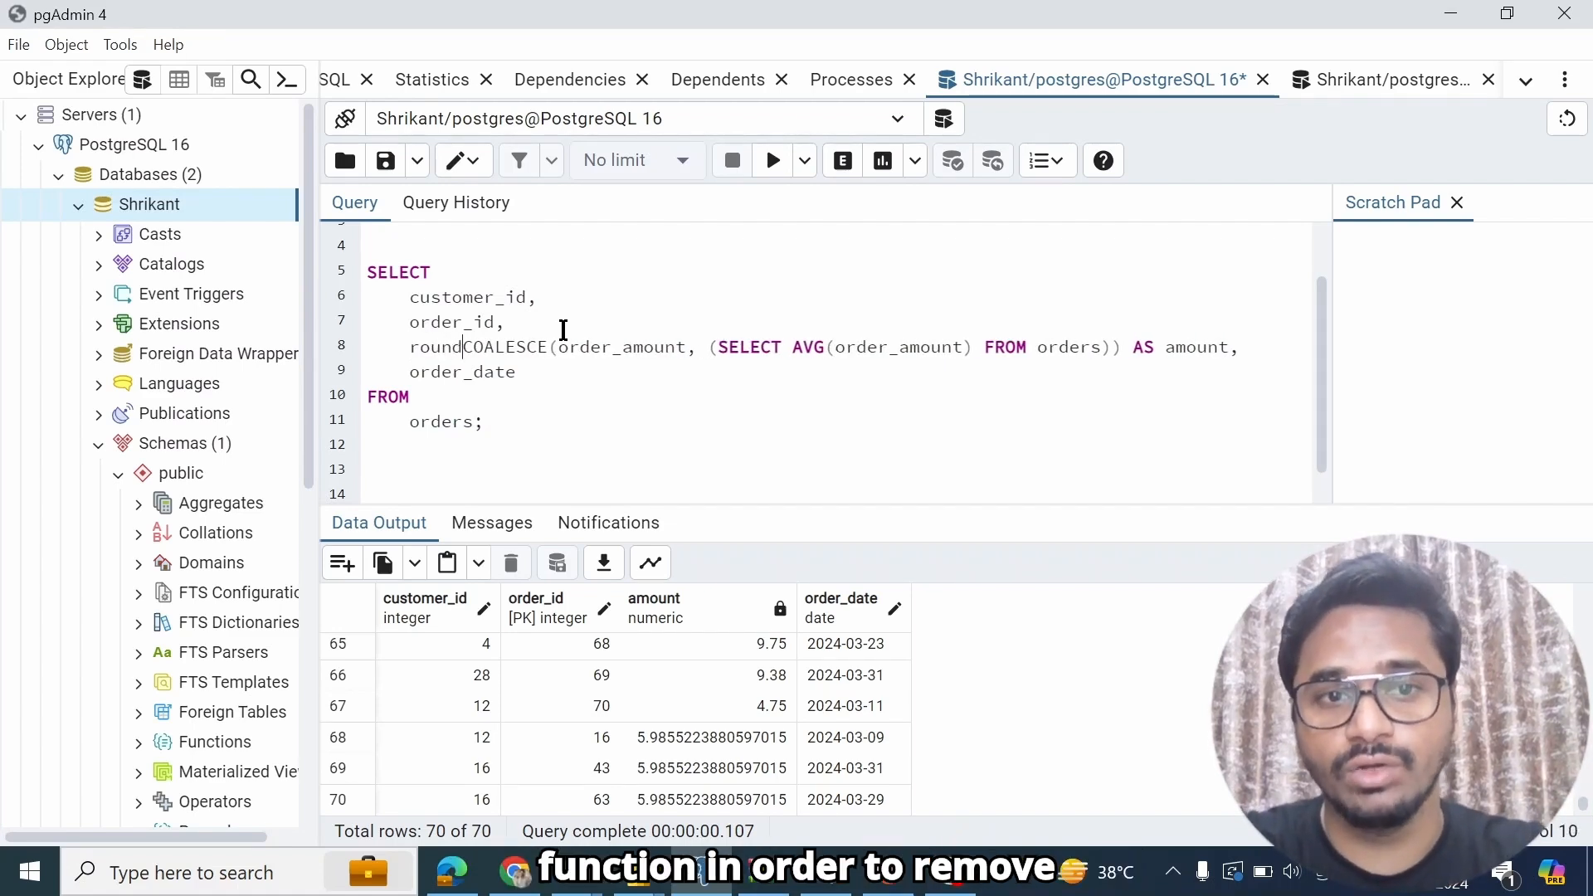
text(()
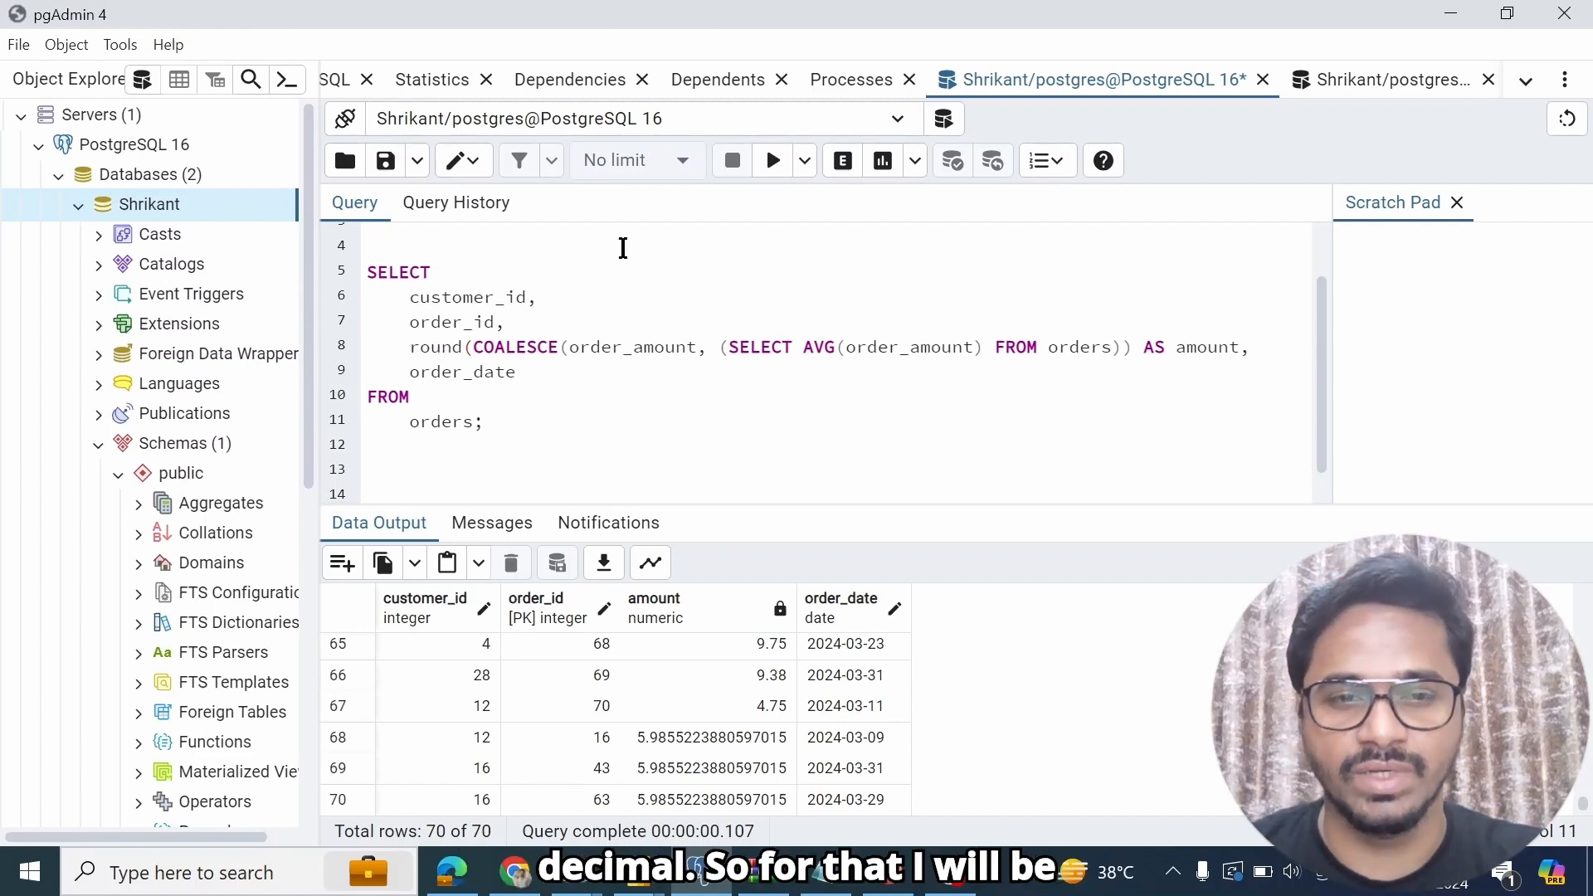
double_click(424, 347)
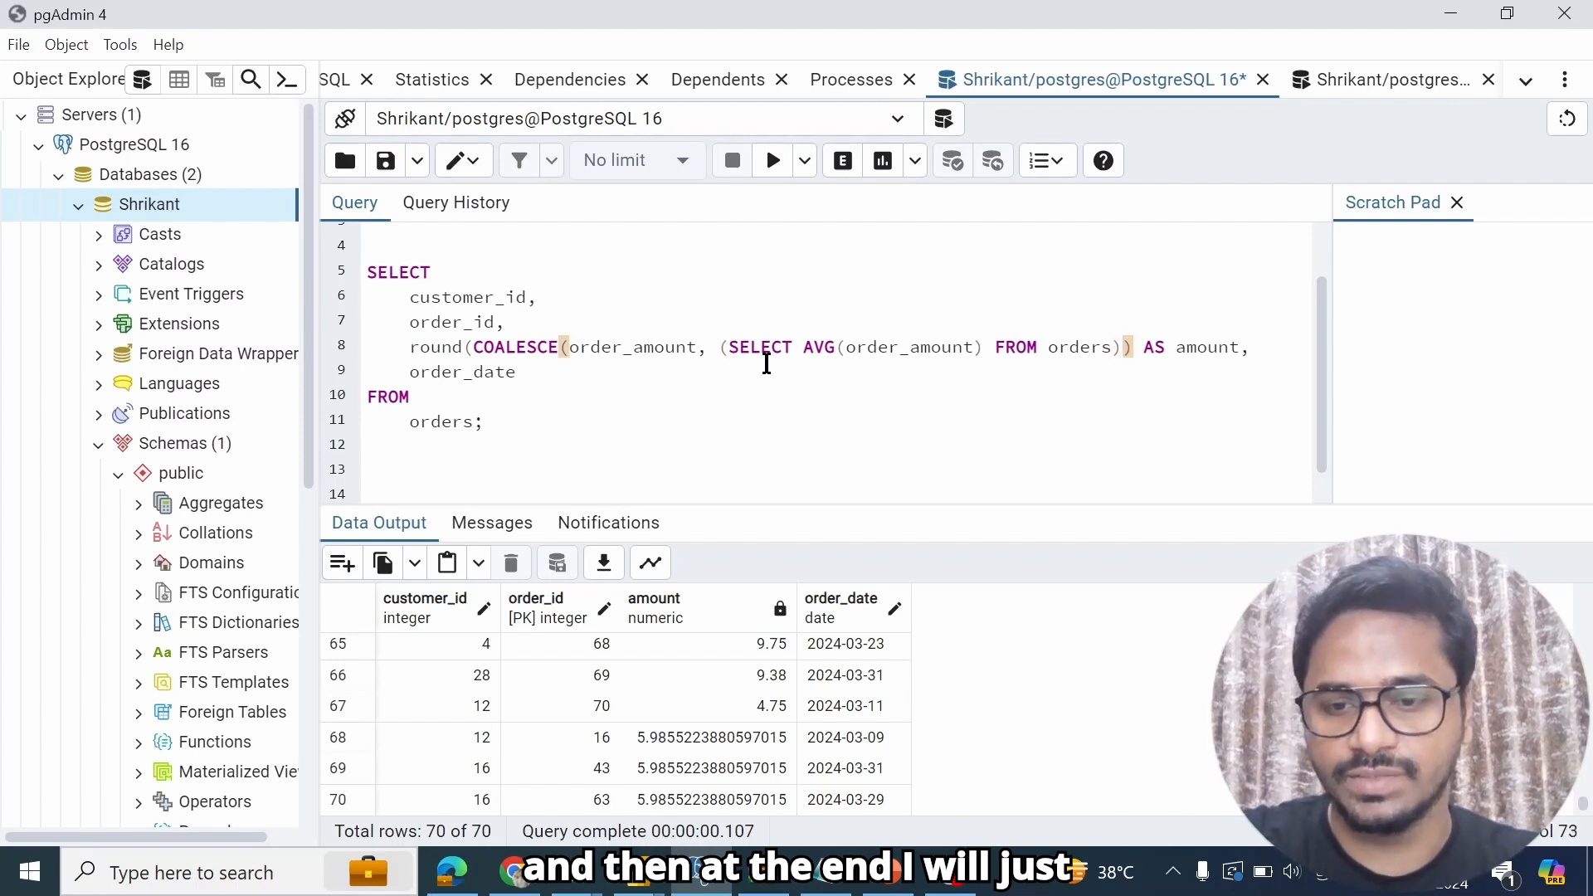
text(,2)
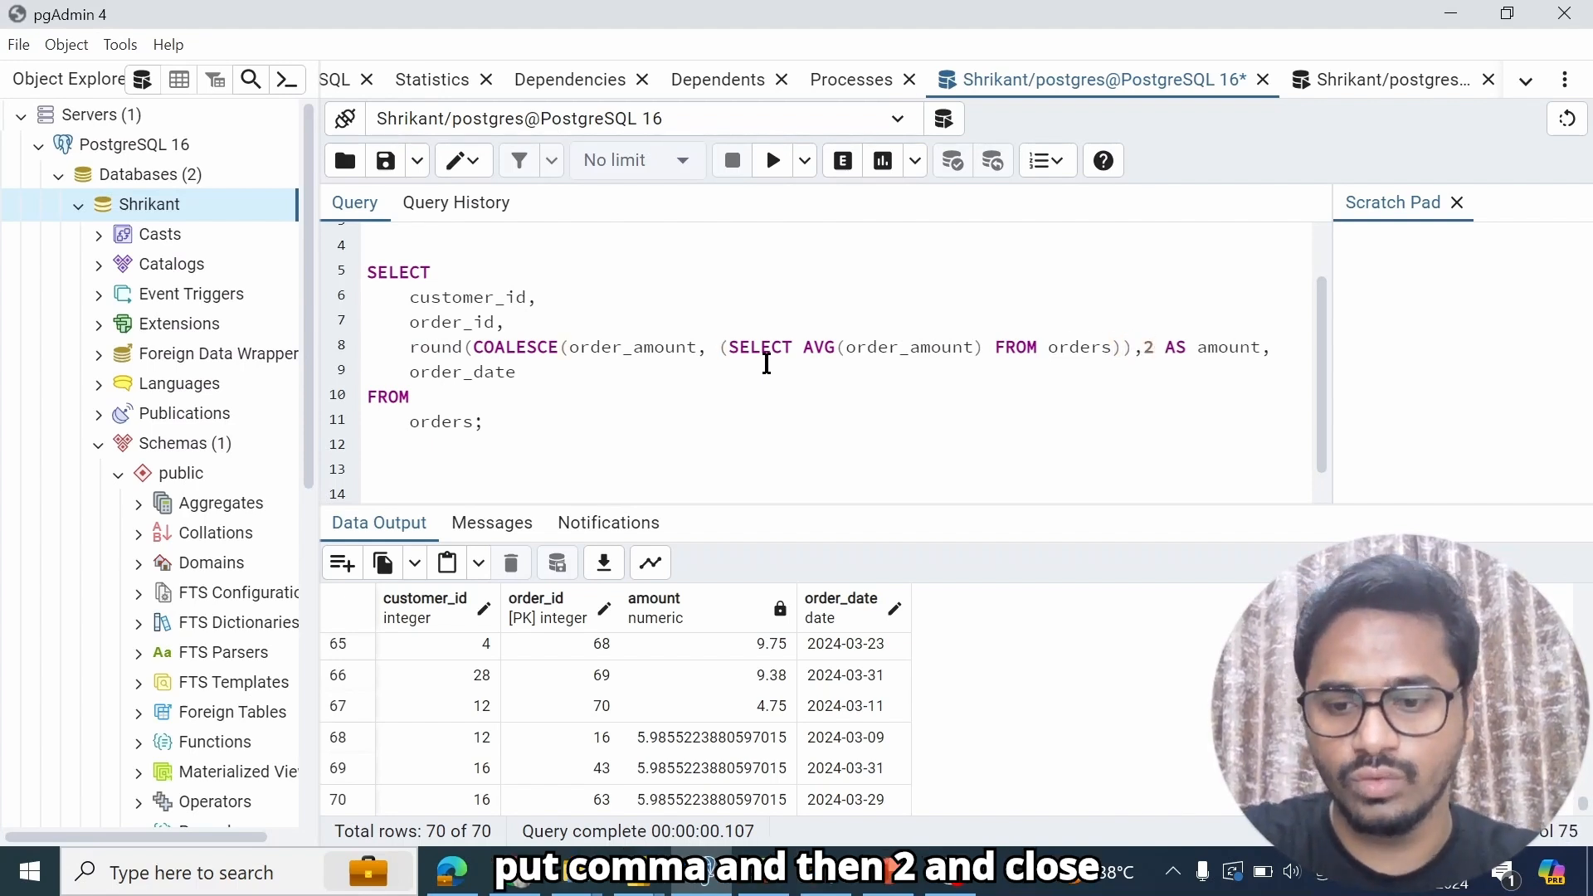
text())
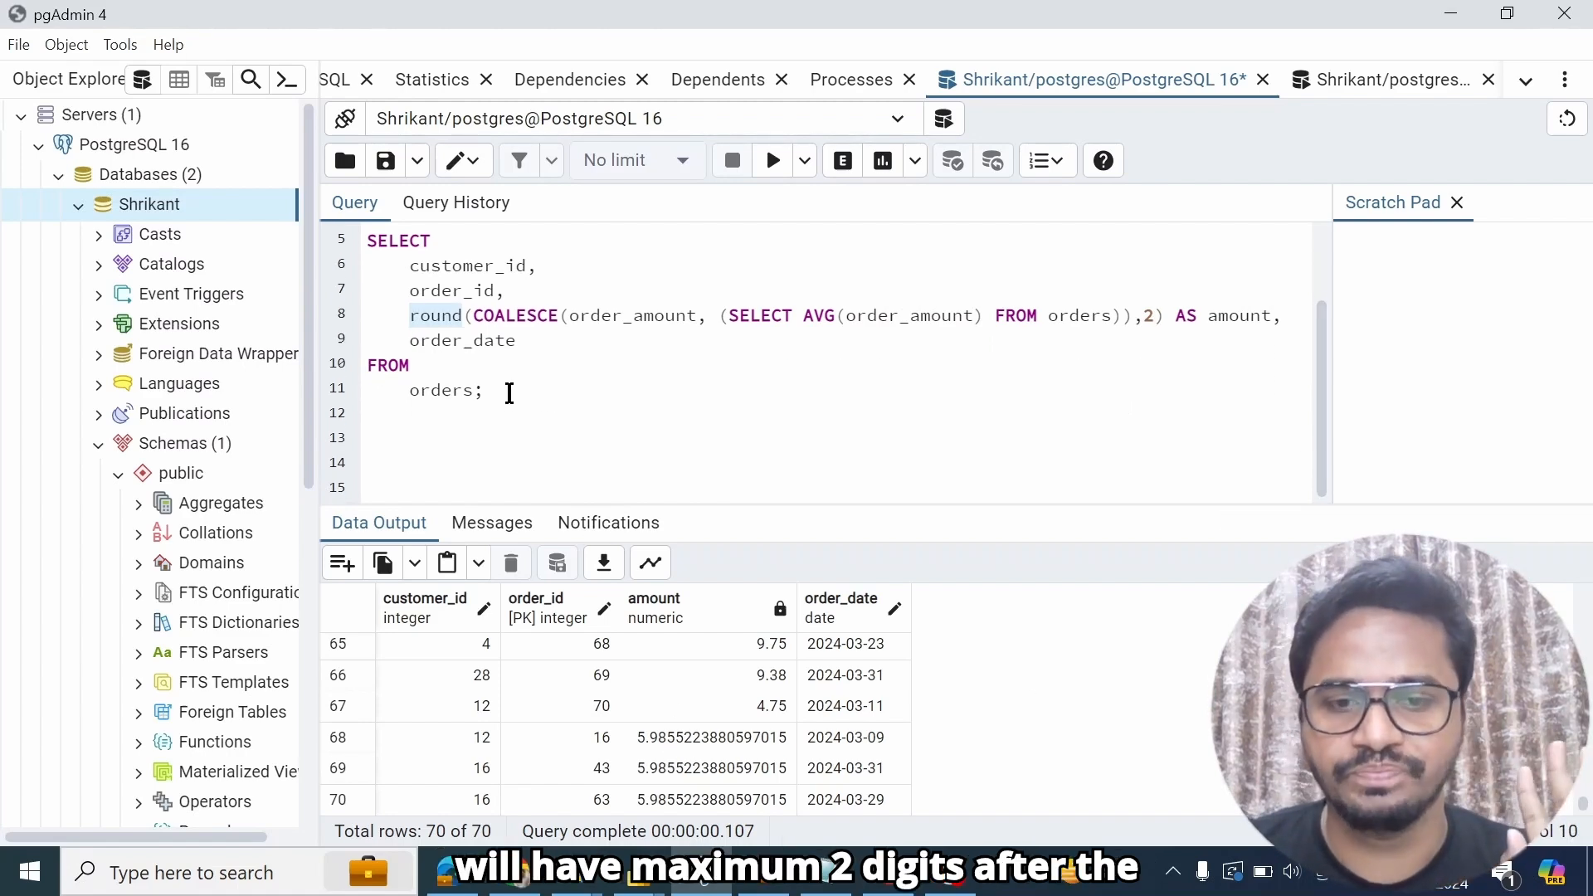
key(ctrl+a)
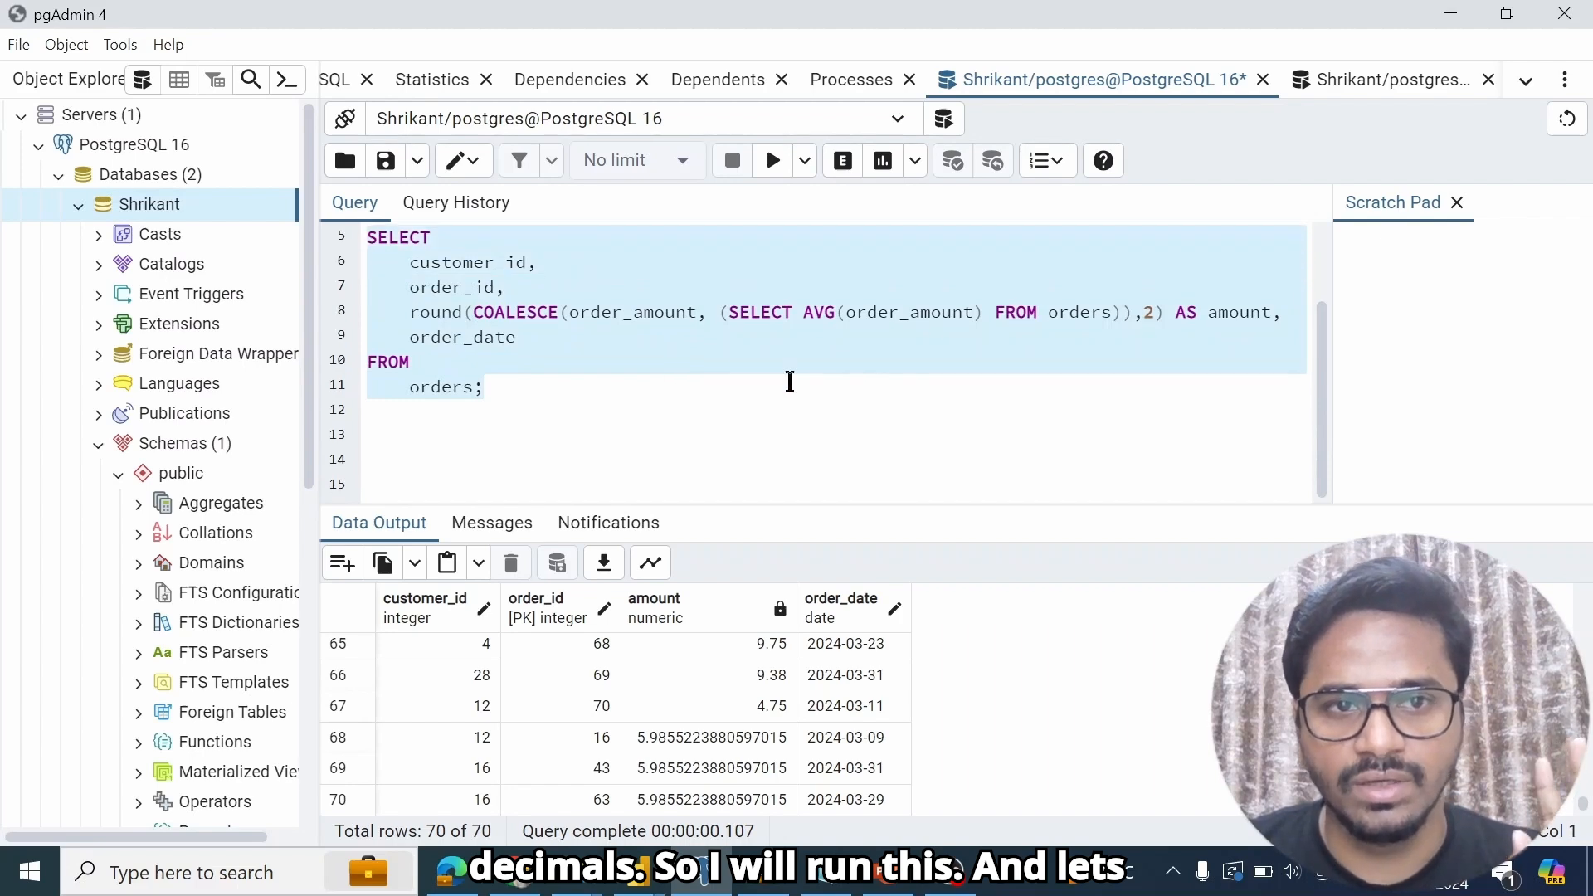
click(771, 161)
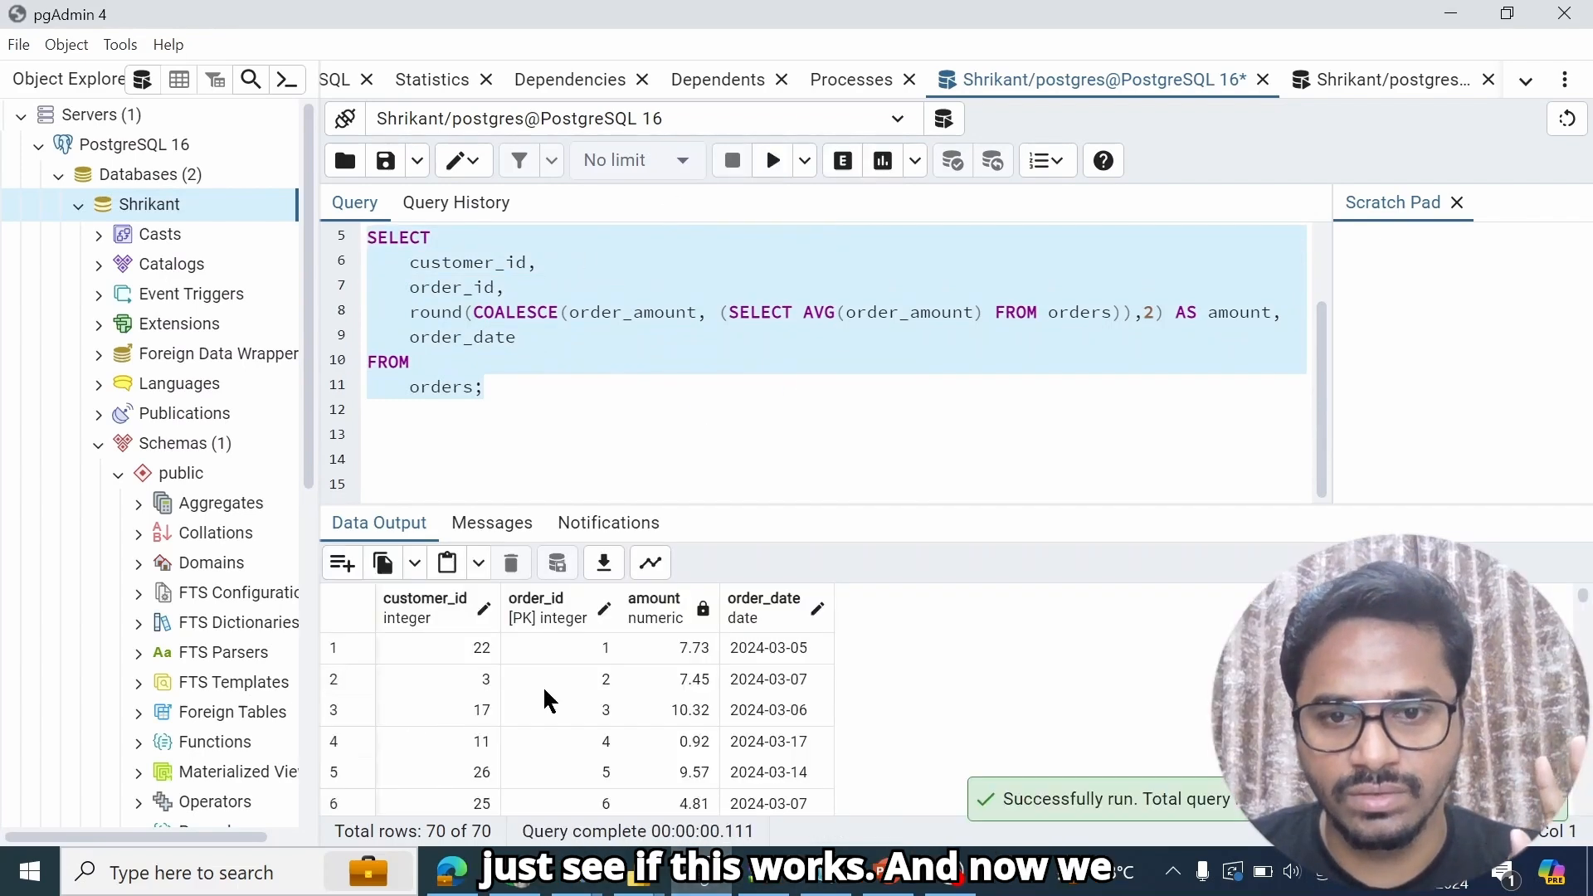
scroll(down, 3)
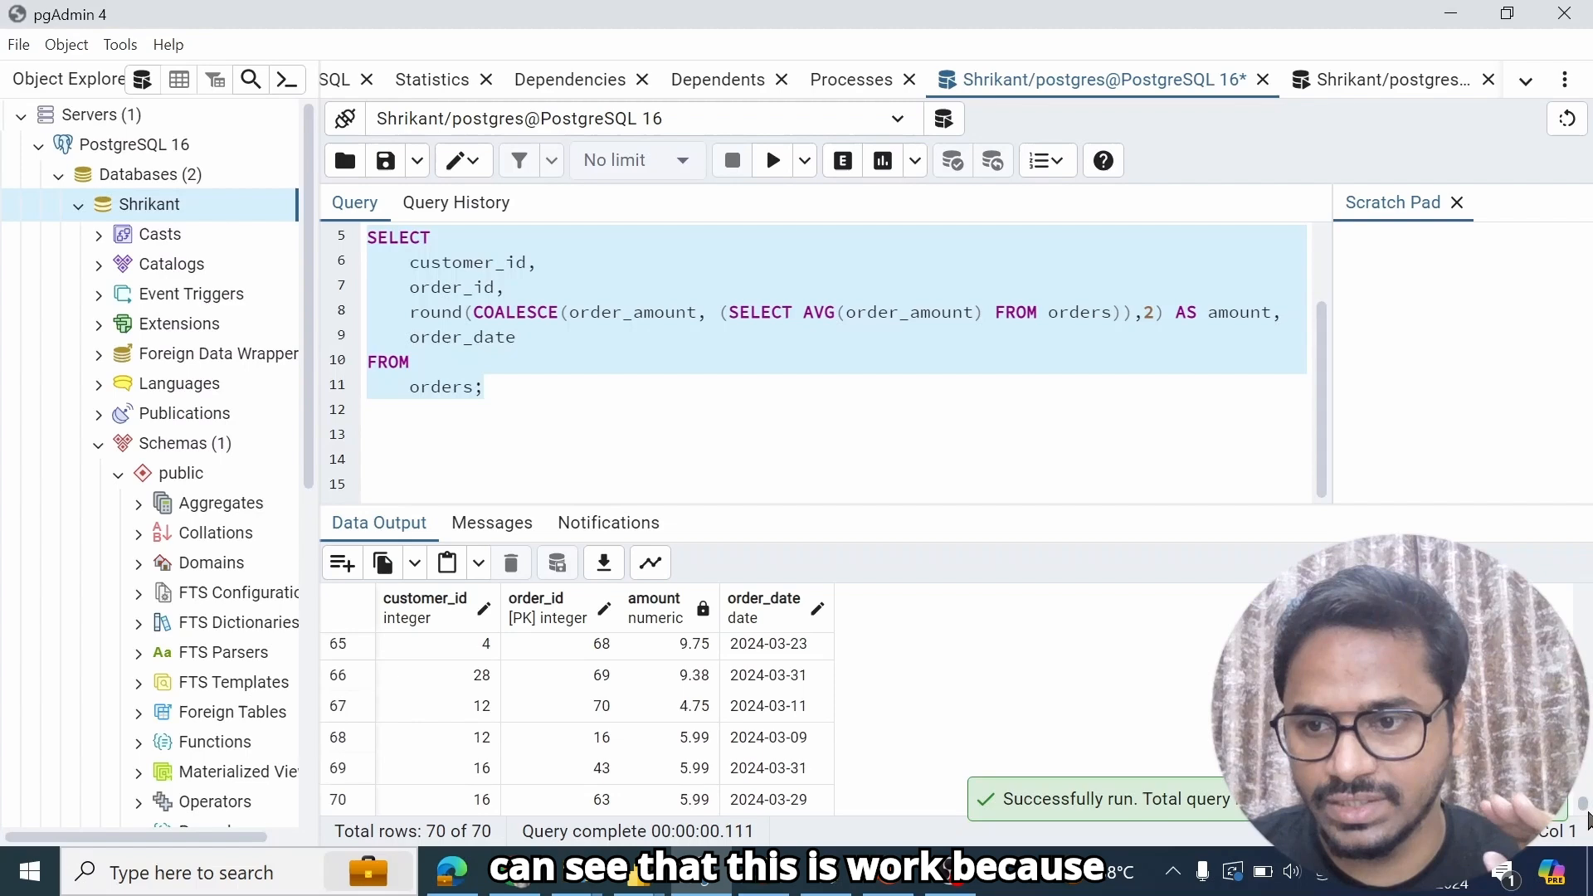